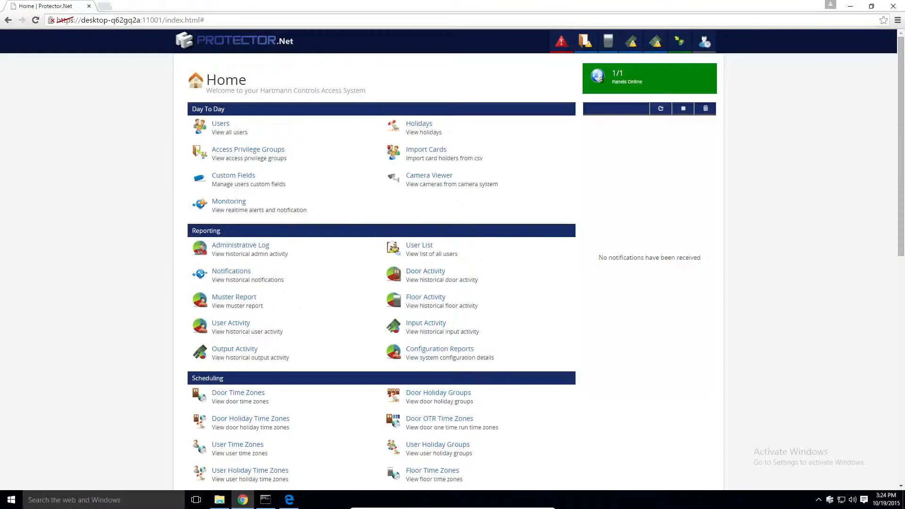
mouse_move(154, 188)
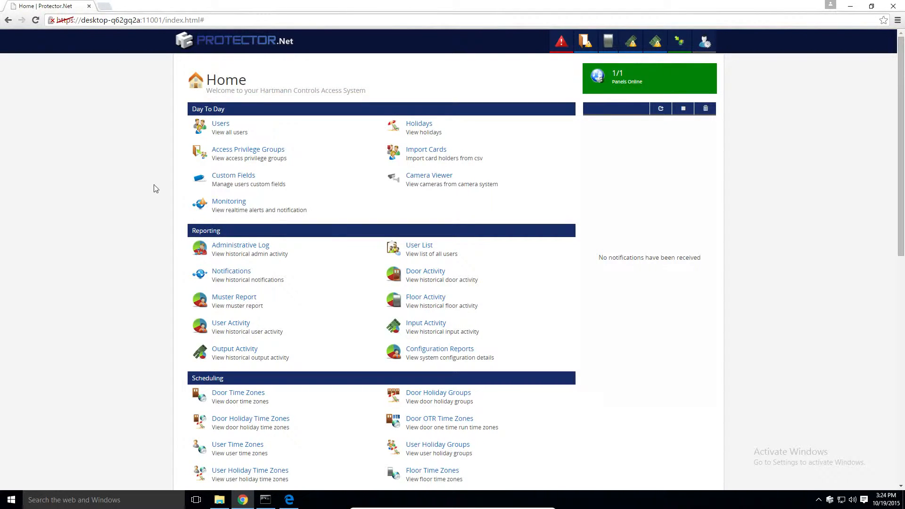
Go to the Doors list under the Home page's Hardware section, currently empty
scroll(down, 3)
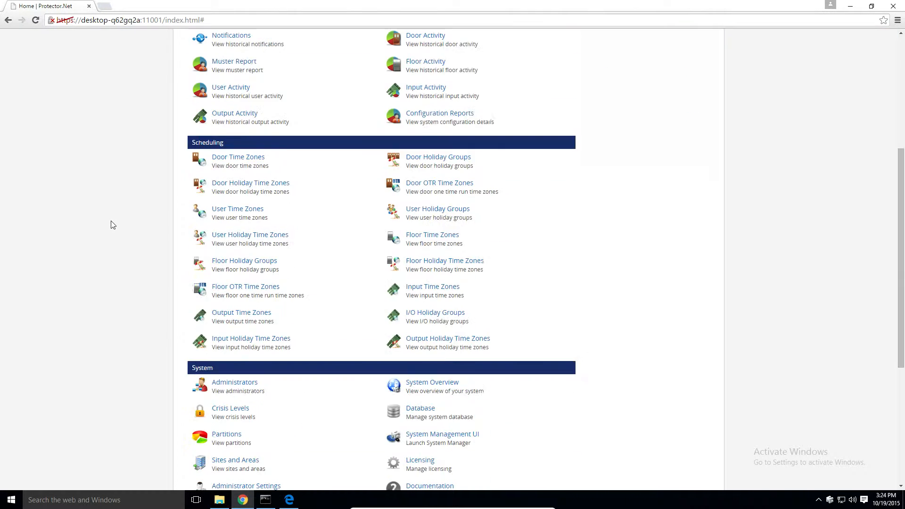
scroll(down, 3)
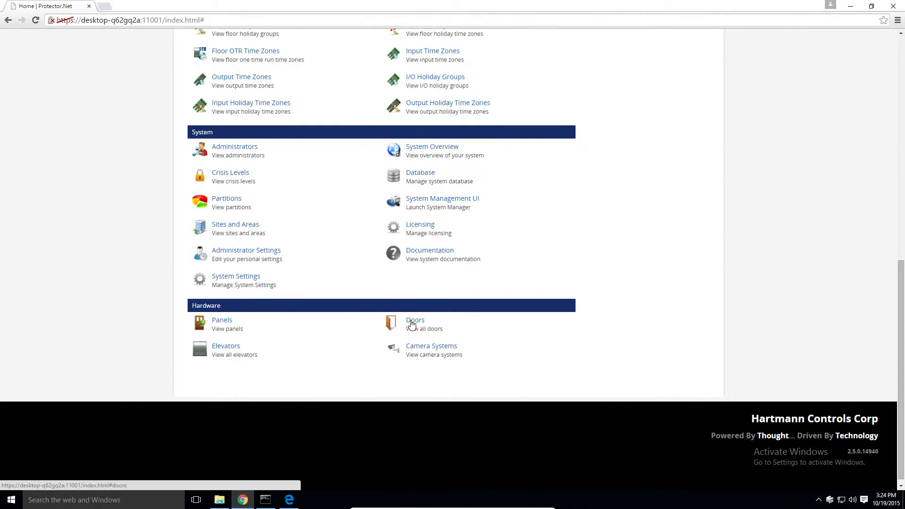
click(414, 319)
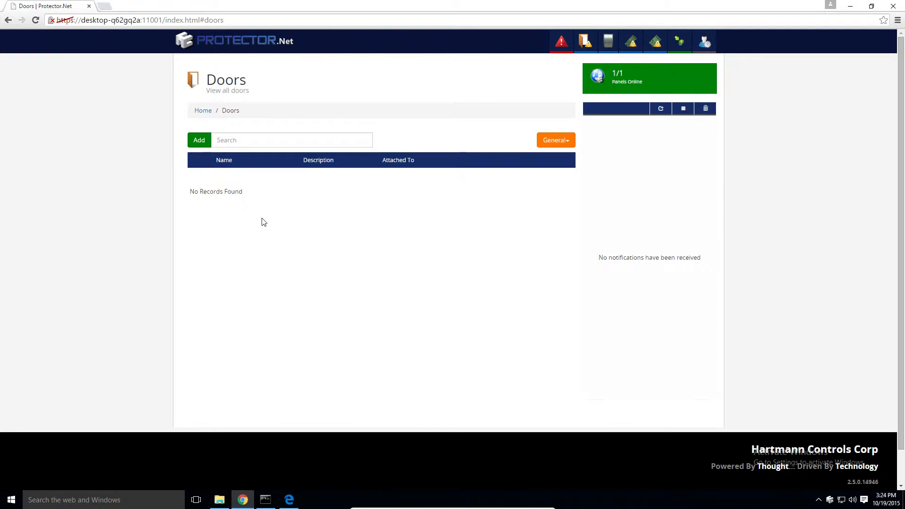
Add a new door and name it 'Front Door'
click(199, 140)
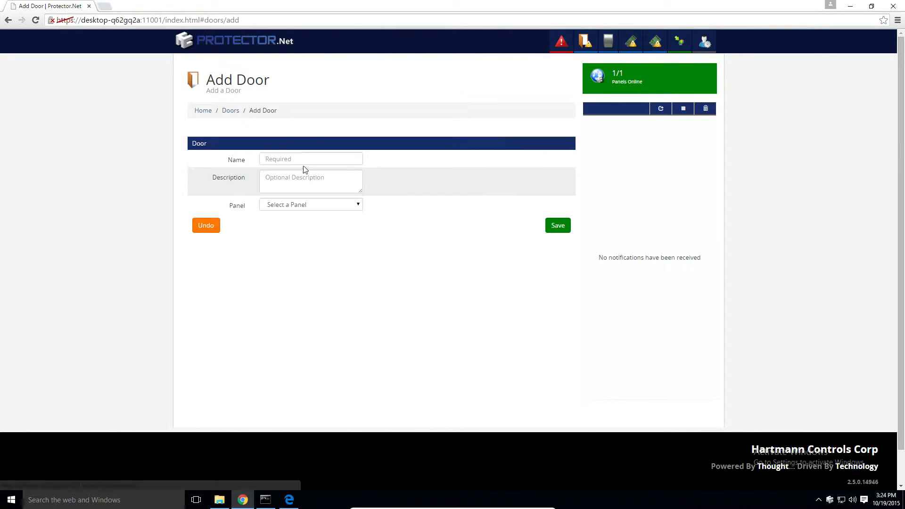
click(310, 158)
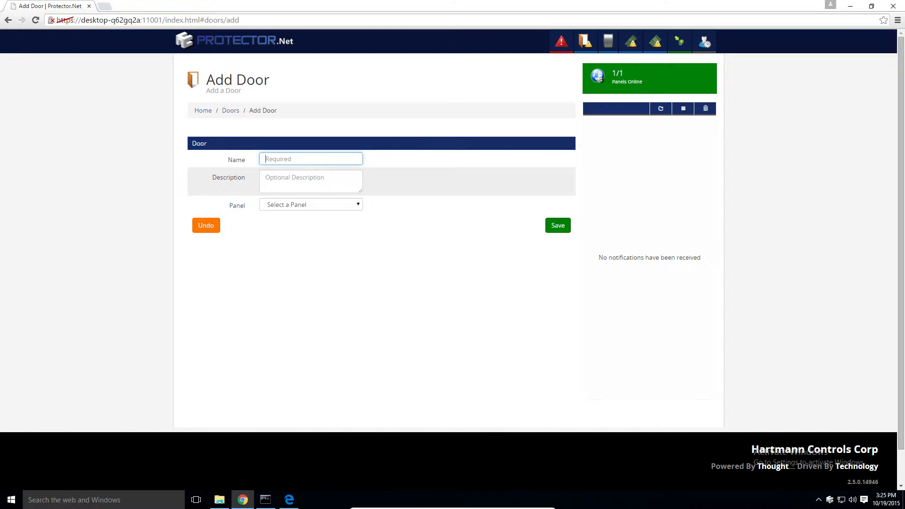
text(Front Do)
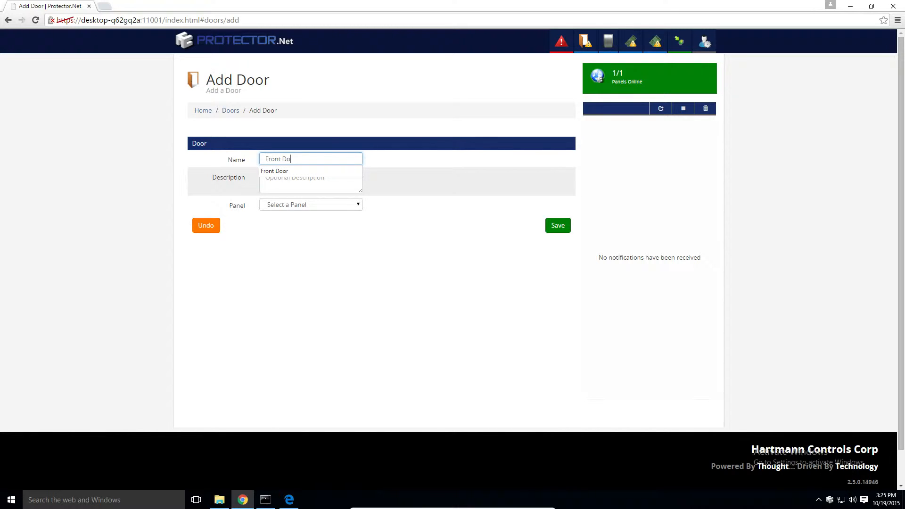
click(274, 170)
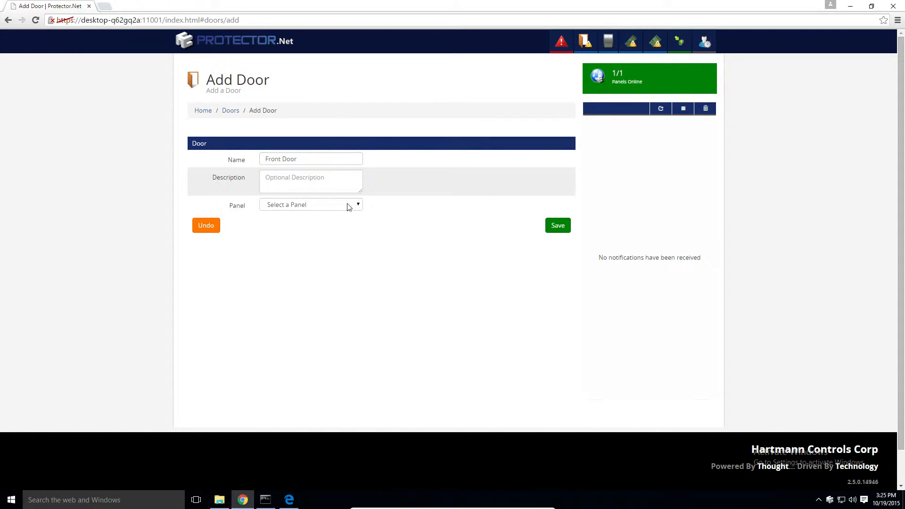
Assign it to the Front Door (Default Site) panel on Port 1 with Always Card Access time zone
click(310, 204)
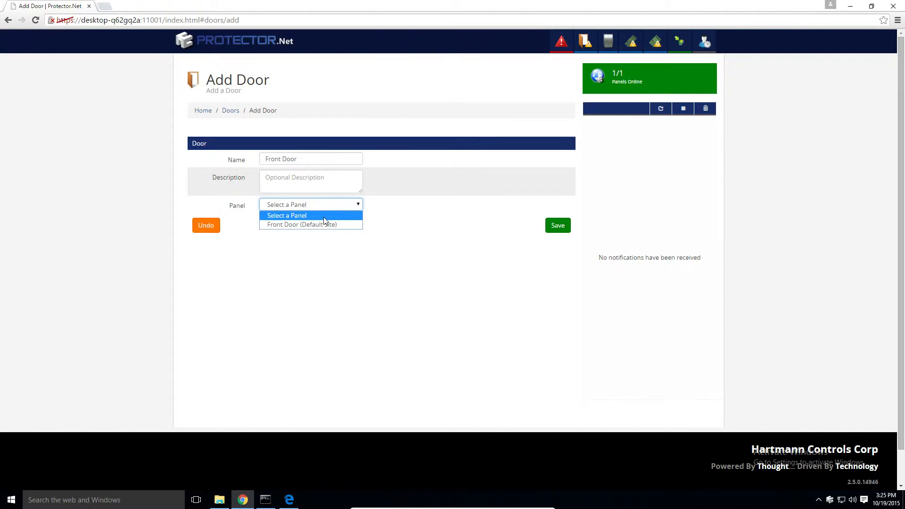
click(301, 224)
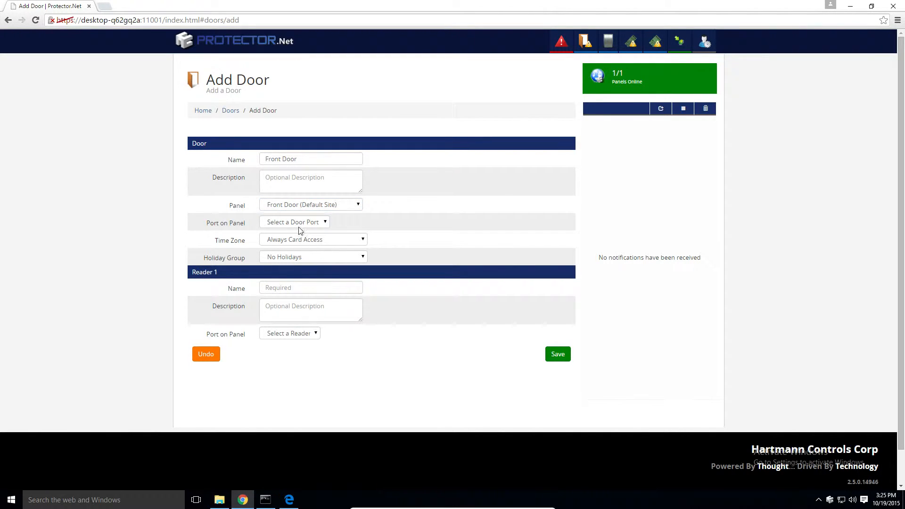
click(294, 221)
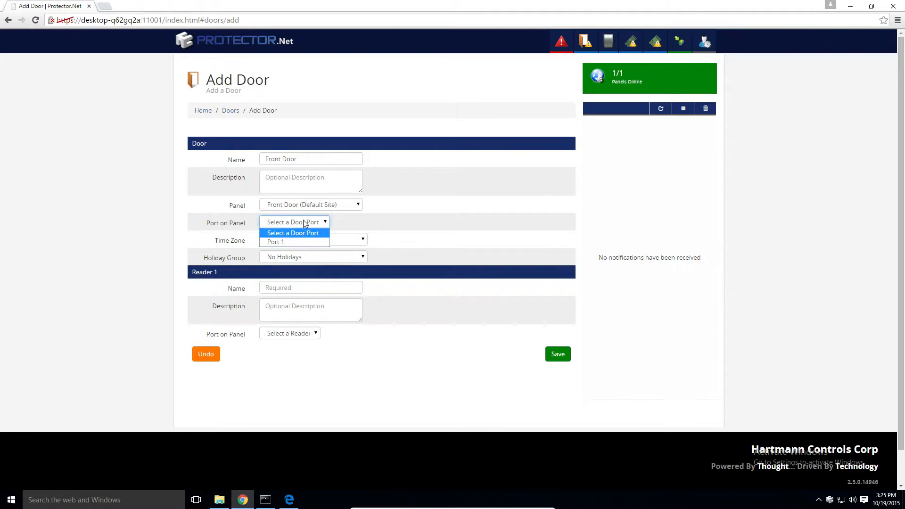
mouse_move(291, 242)
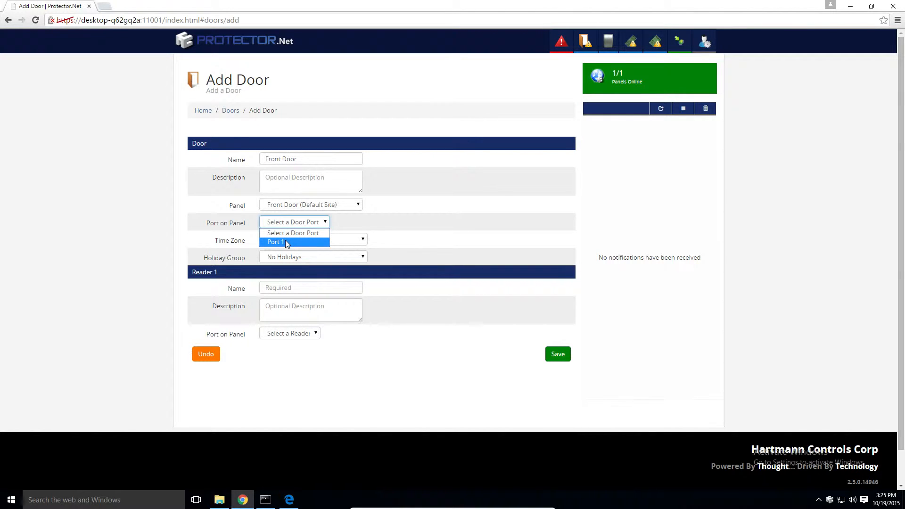
click(275, 242)
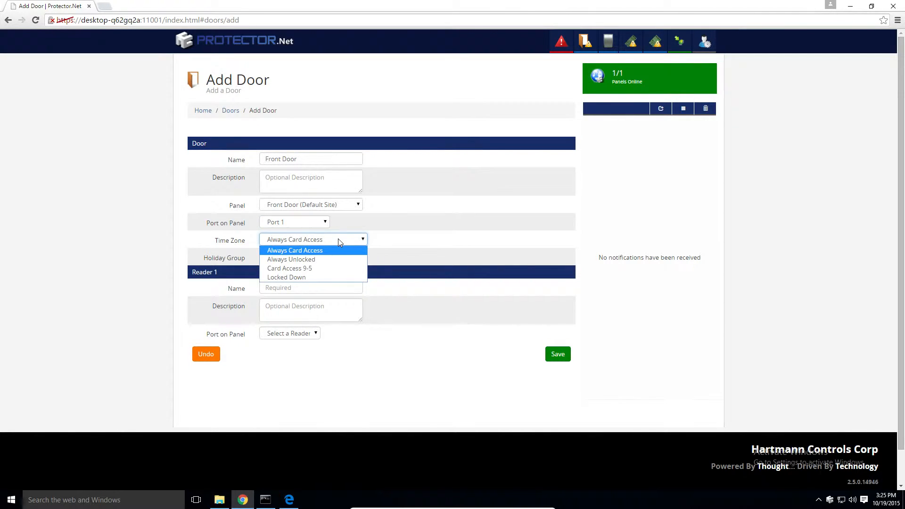
click(294, 249)
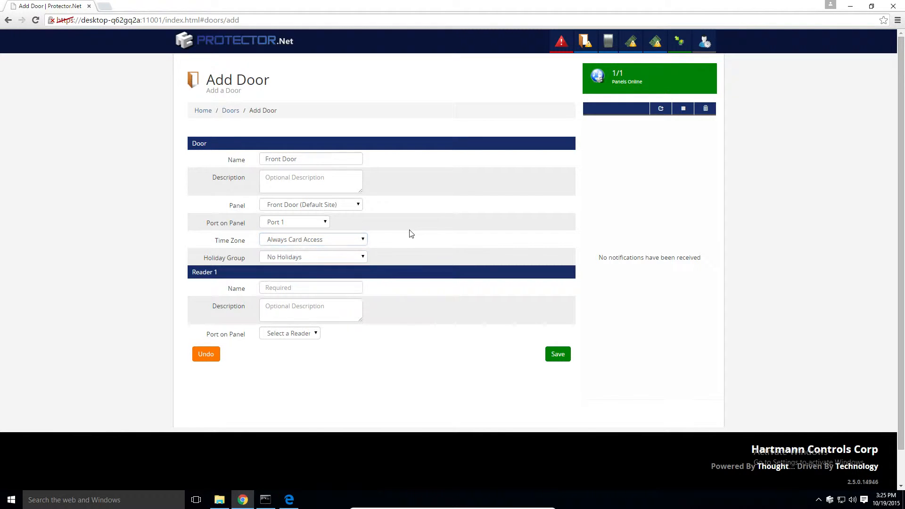
mouse_move(328, 265)
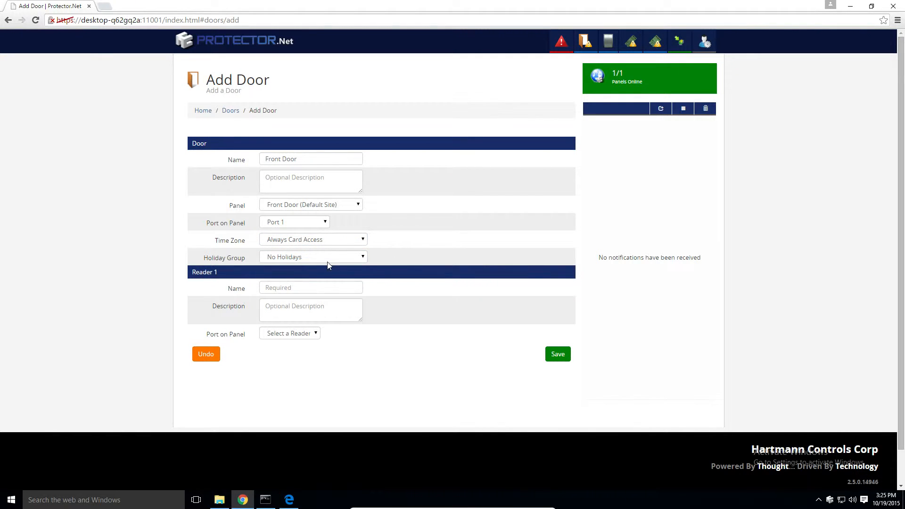
mouse_move(313, 256)
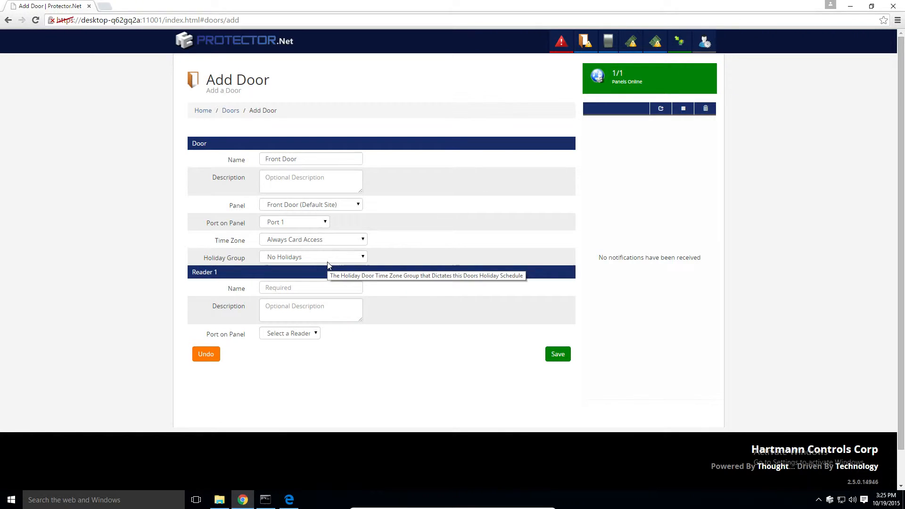
mouse_move(328, 265)
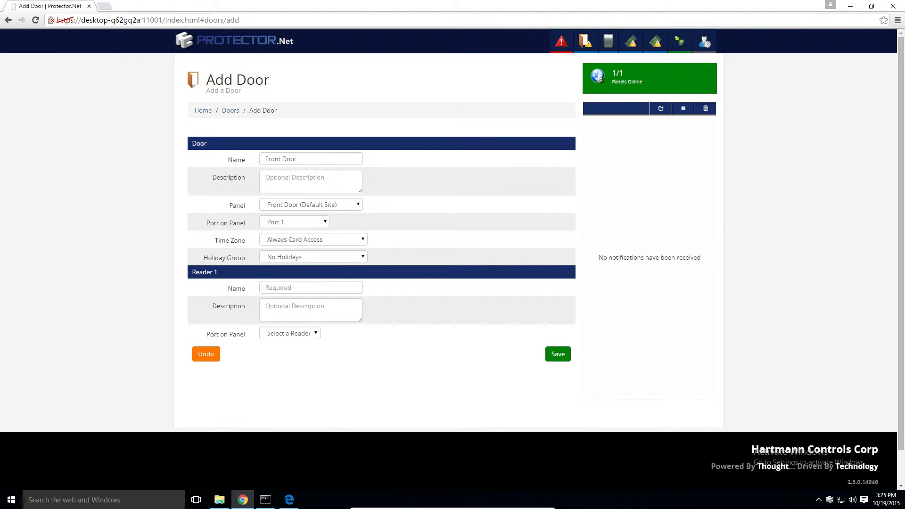
Set Standard Holidays and name Reader 1 'Front Door In' on the Reader 1 port
click(312, 257)
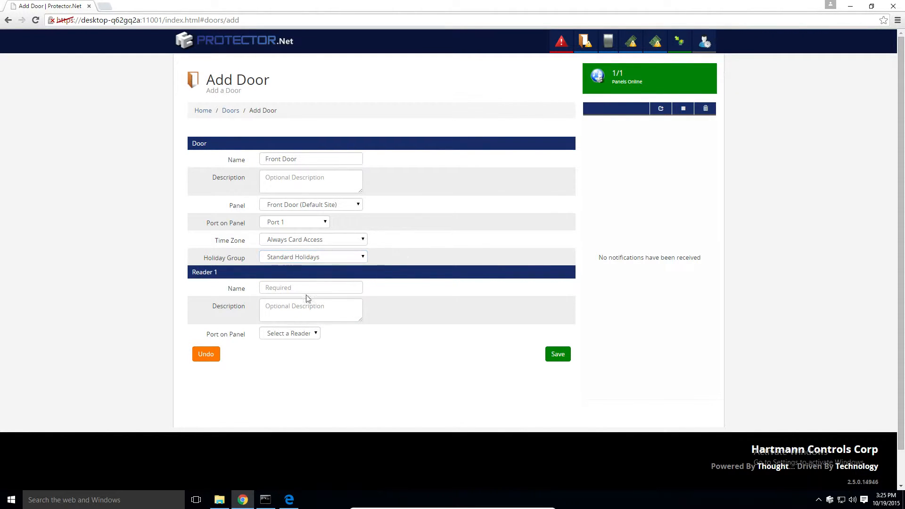
click(310, 287)
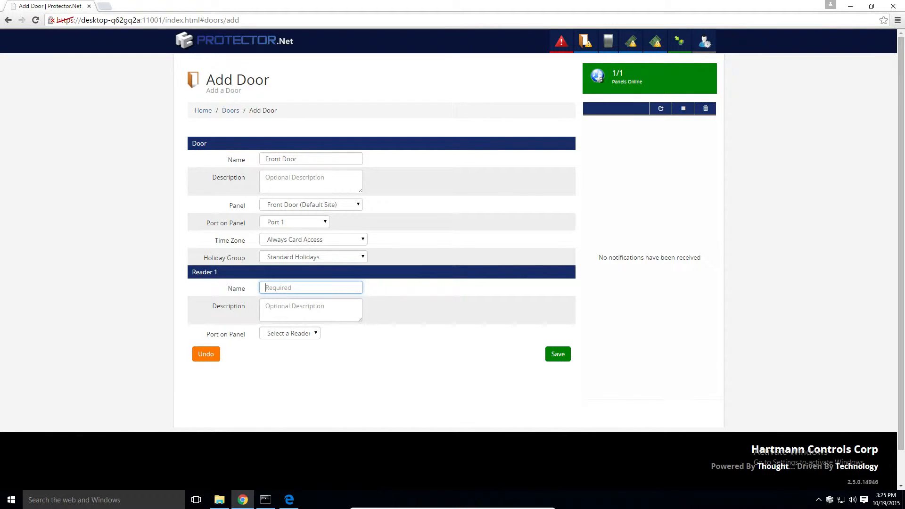
mouse_move(245, 261)
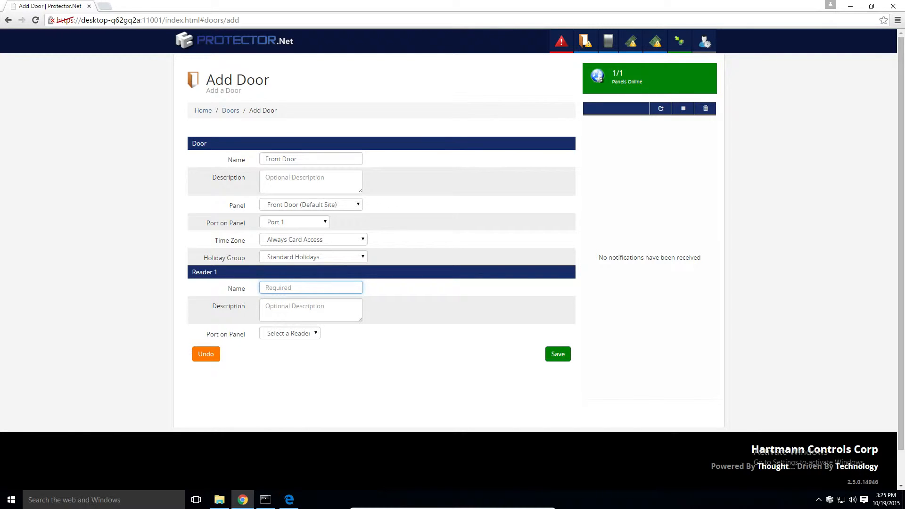
text(Front Door)
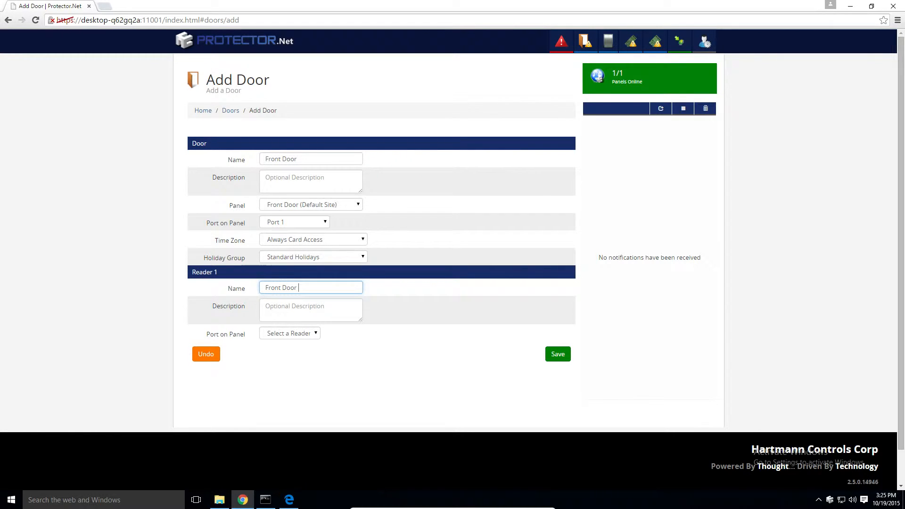
click(289, 333)
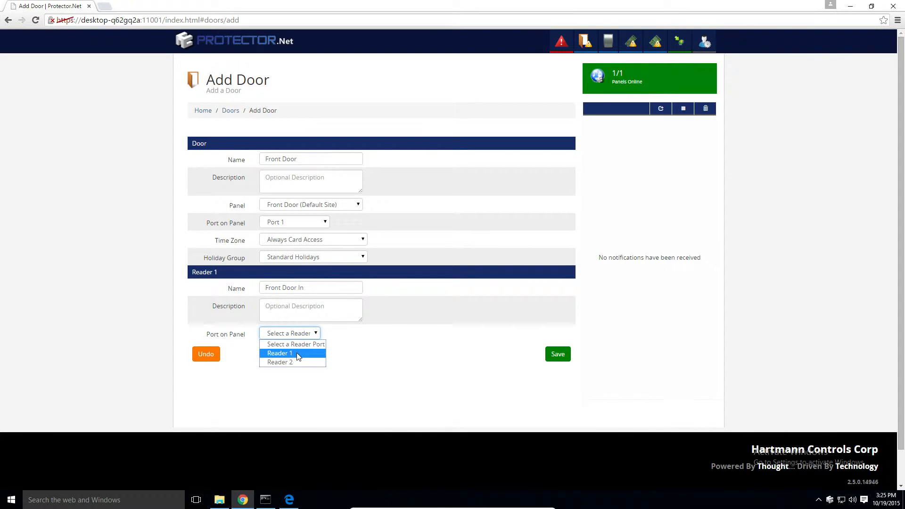
click(280, 353)
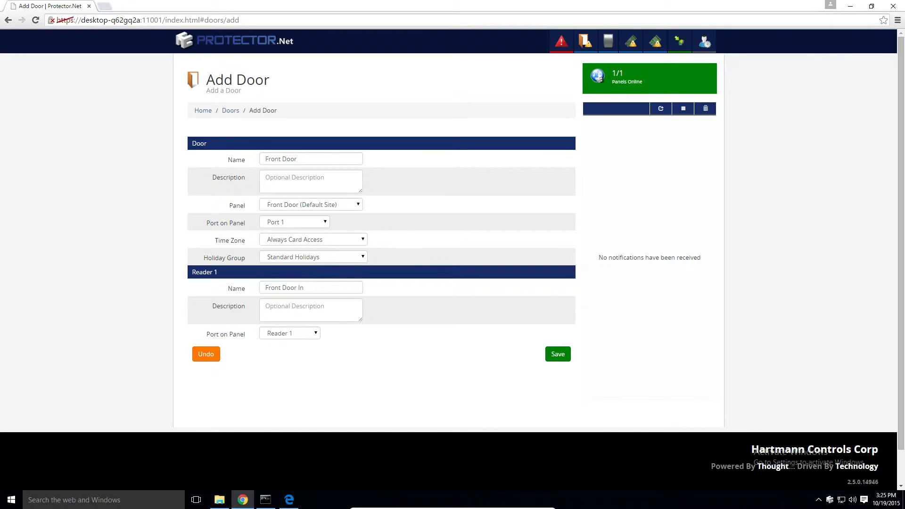
mouse_move(310, 287)
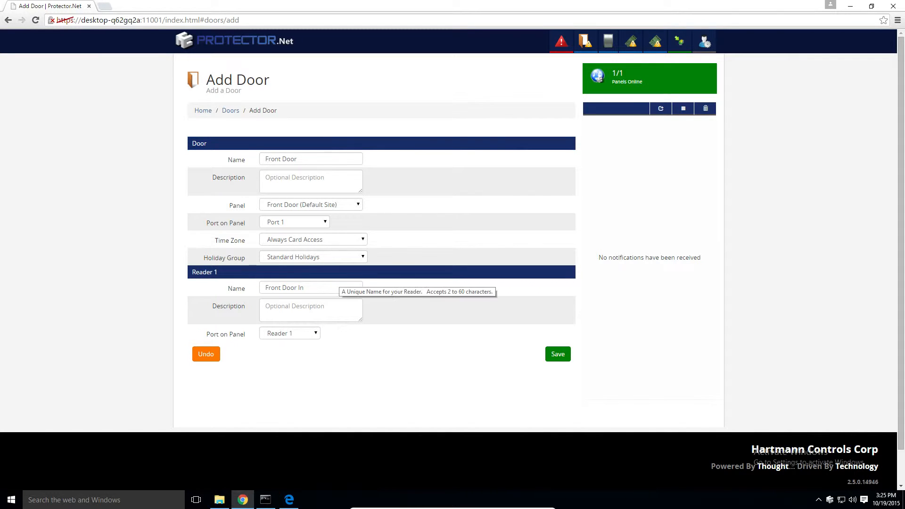
mouse_move(321, 264)
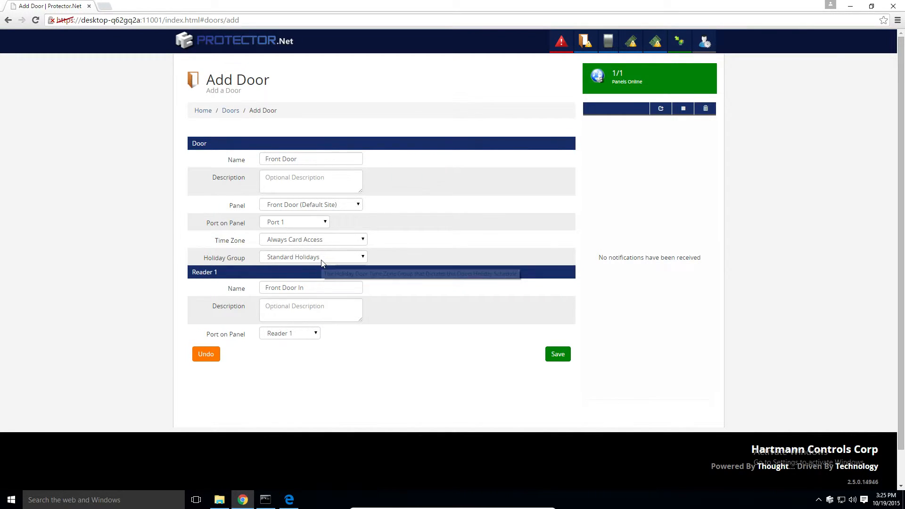
mouse_move(309, 282)
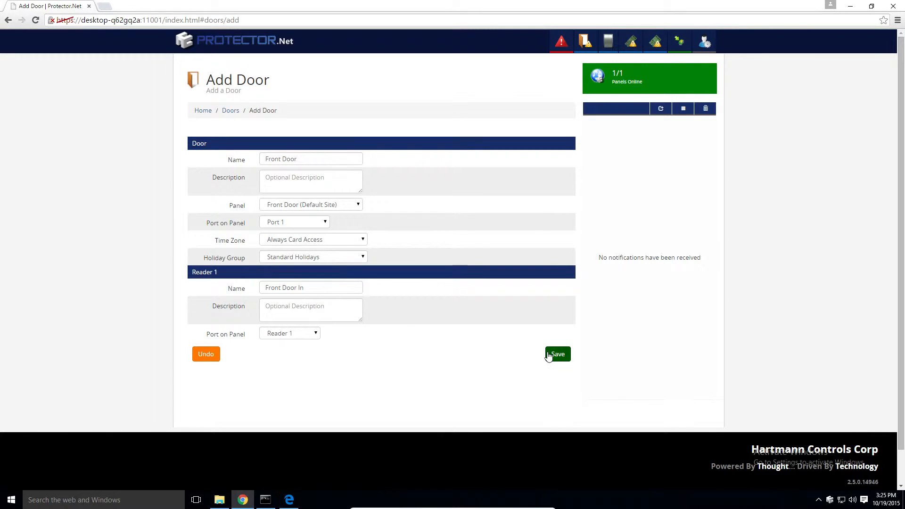
mouse_move(530, 357)
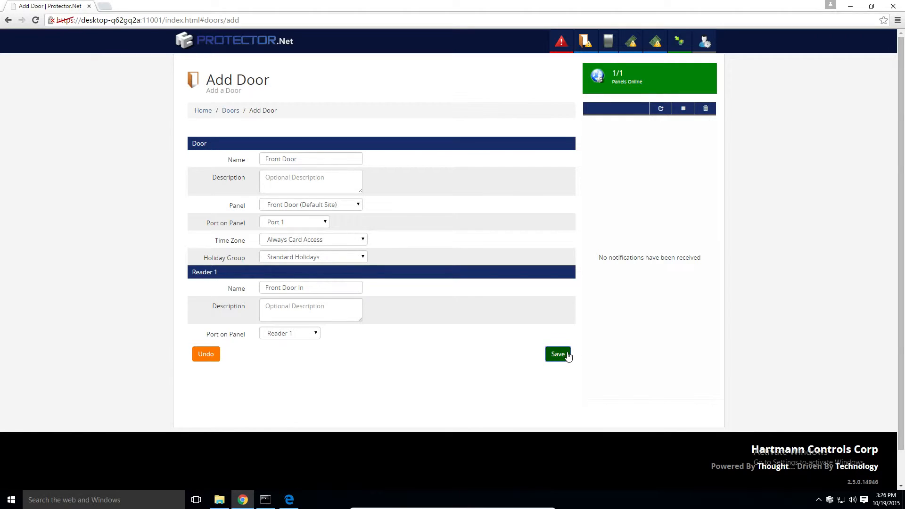
Save the new door, continue to its edit page, keeping Always Card Access on General
click(557, 354)
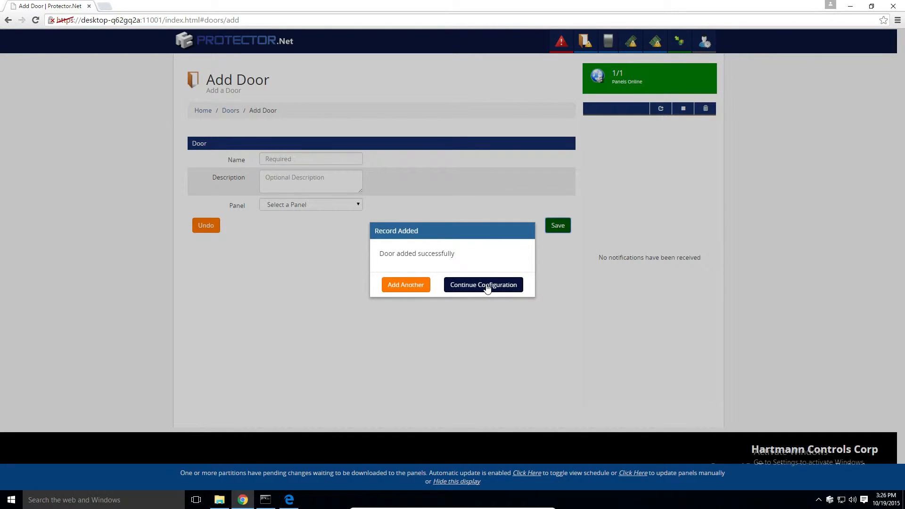
click(483, 284)
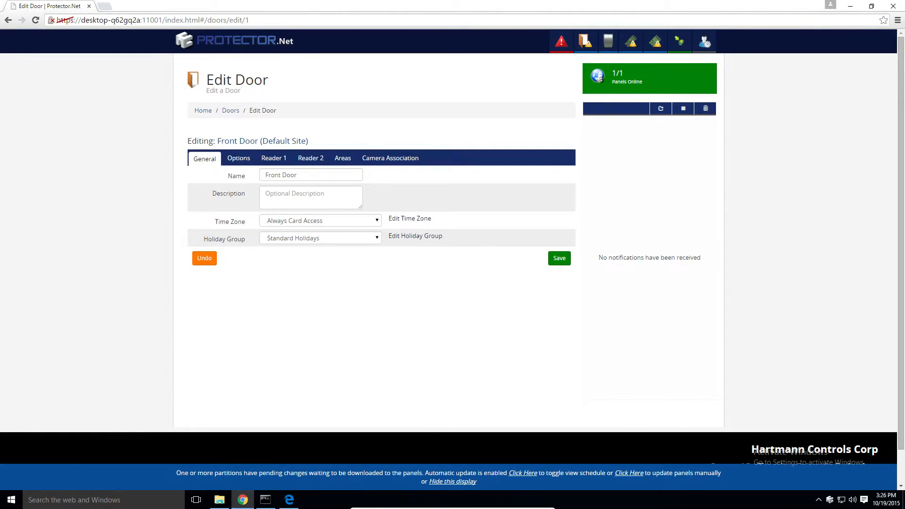
mouse_move(154, 197)
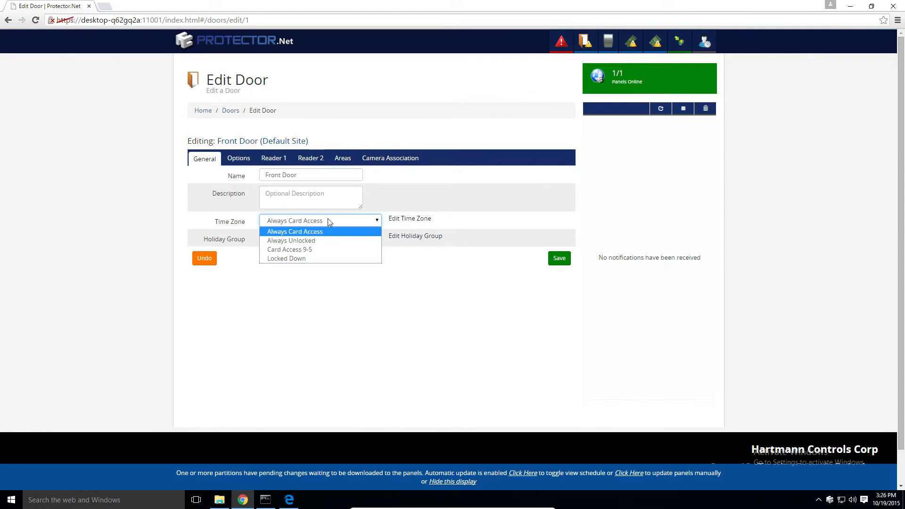
click(295, 231)
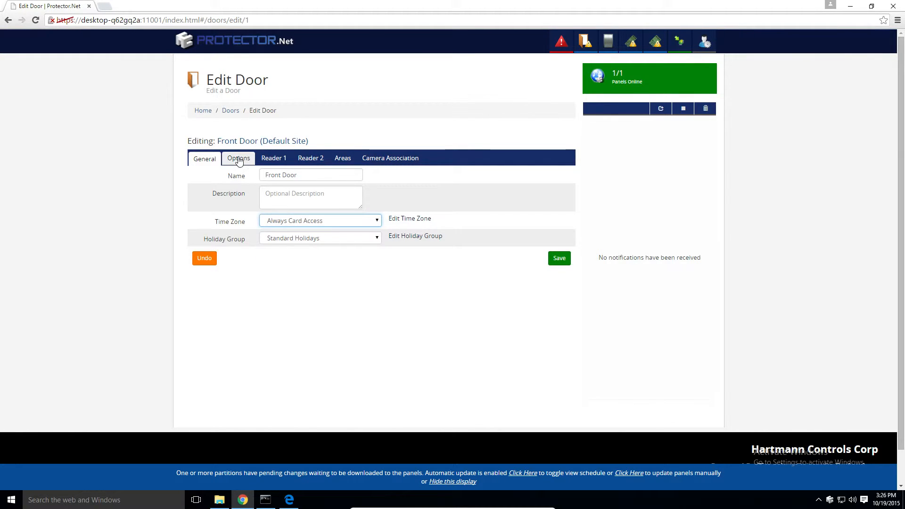
Review the Options tab's timers and Disable section
click(238, 159)
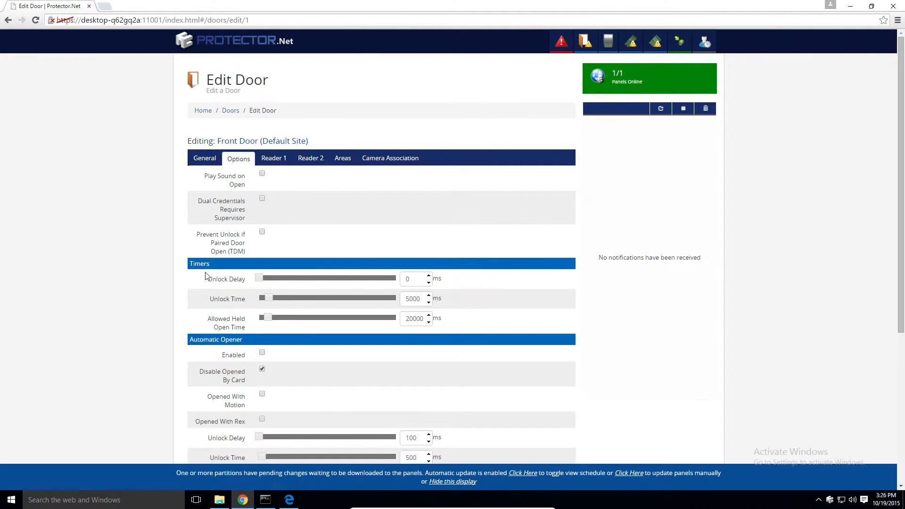
mouse_move(162, 269)
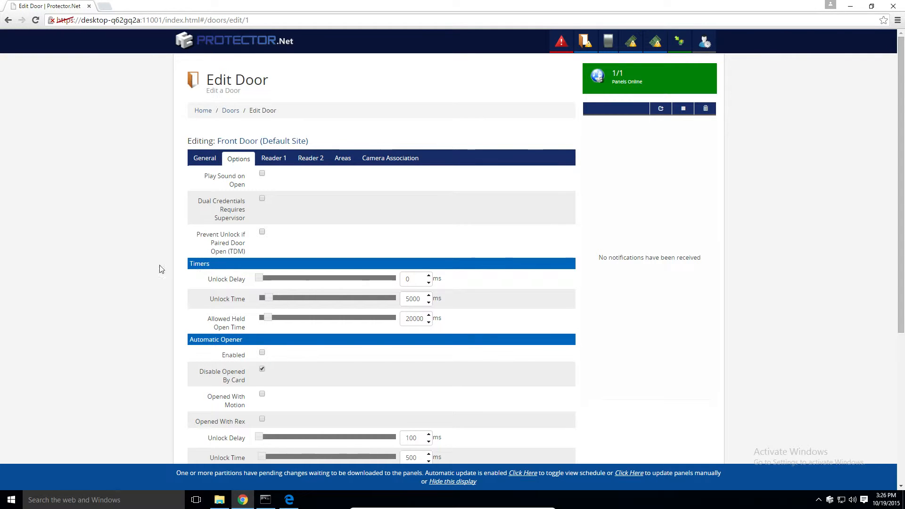
scroll(down, 3)
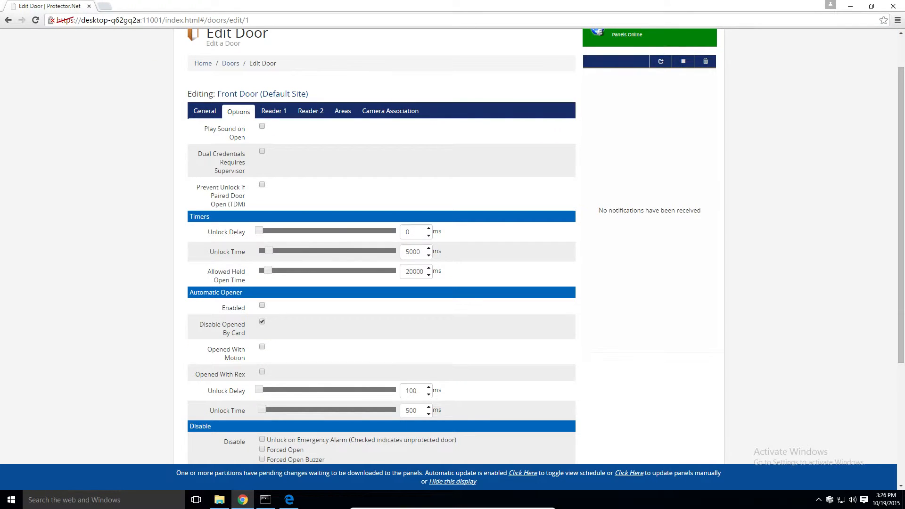
mouse_move(147, 165)
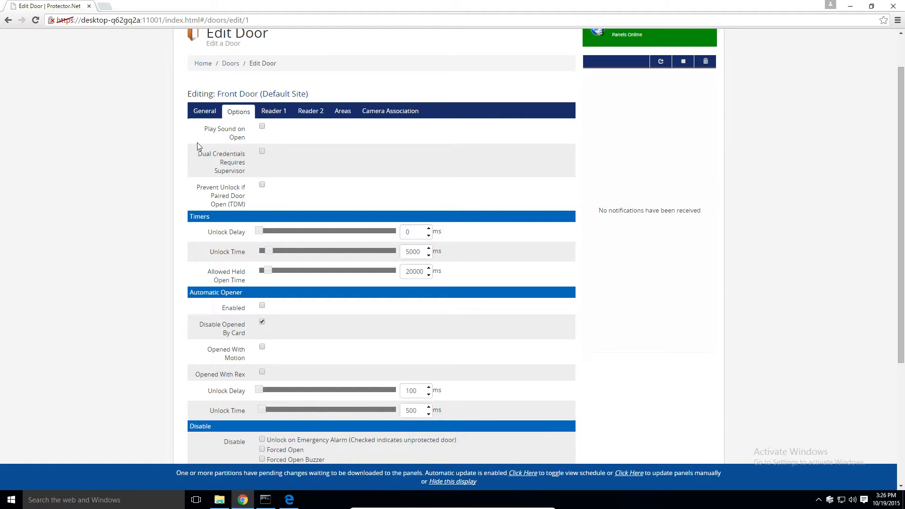
scroll(down, 3)
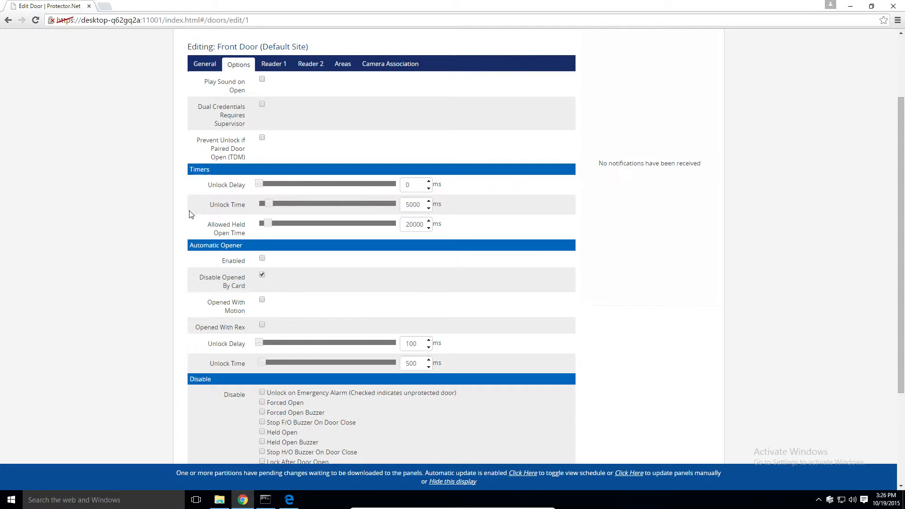
scroll(down, 3)
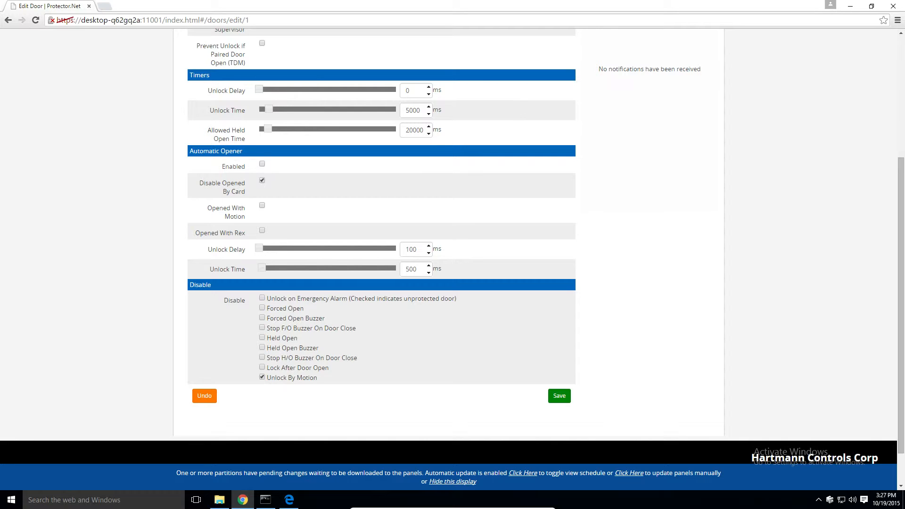
mouse_move(129, 325)
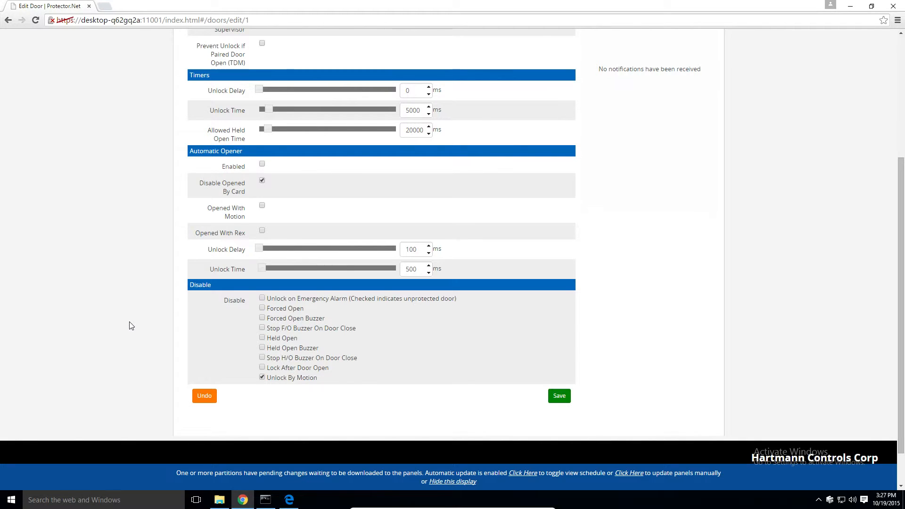
scroll(down, 3)
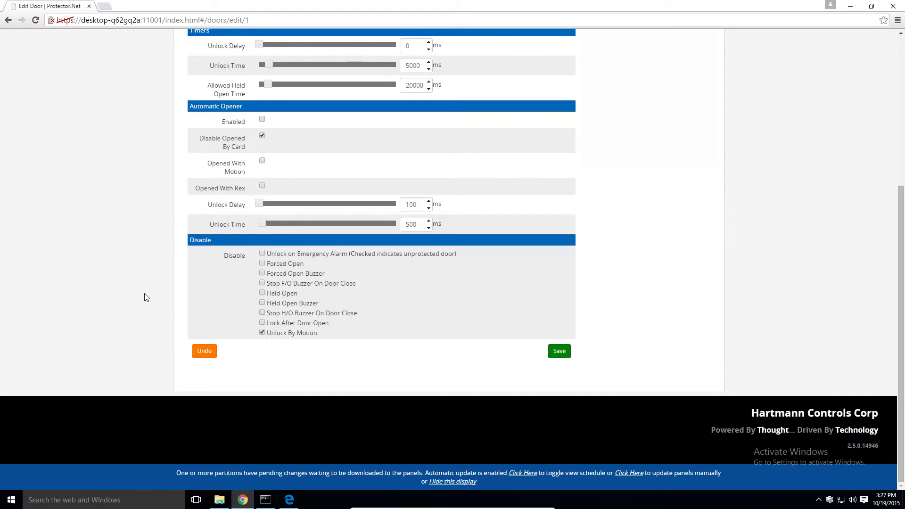
mouse_move(210, 253)
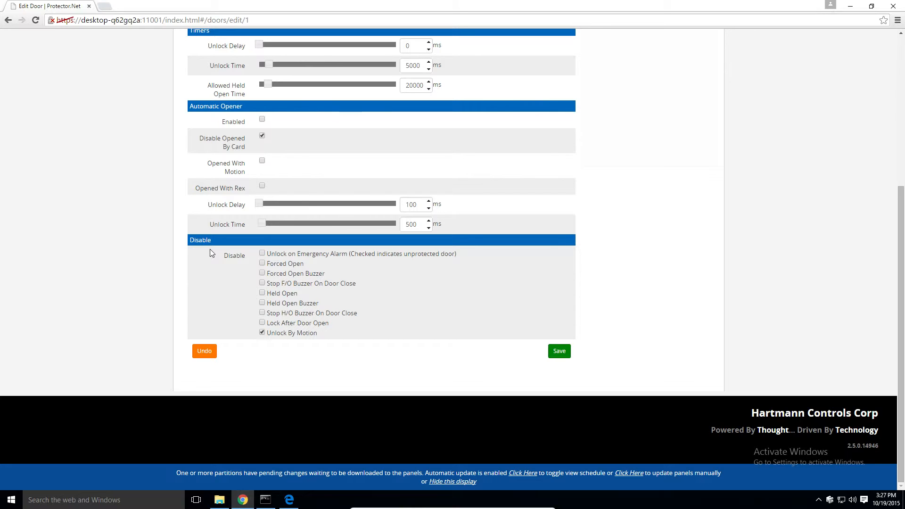
mouse_move(259, 339)
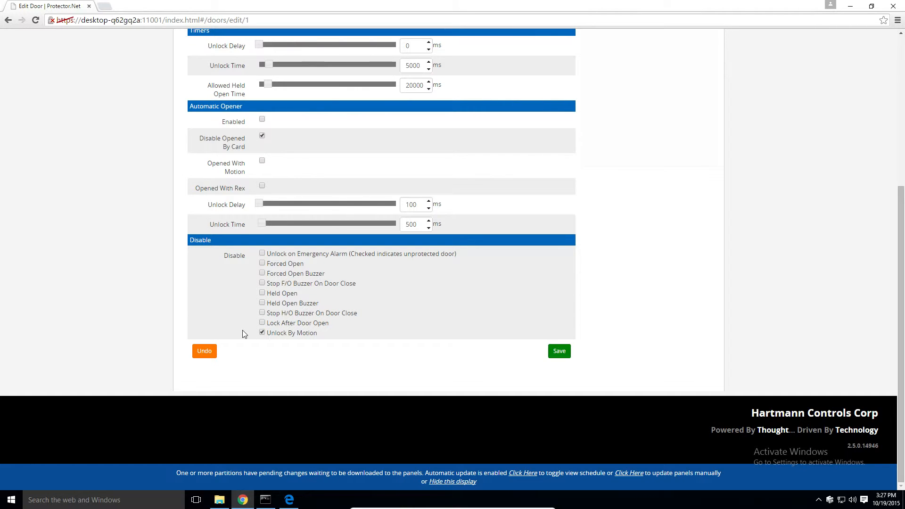
Leave Unlock By Motion ticked and save the door's options, confirming the update
click(262, 332)
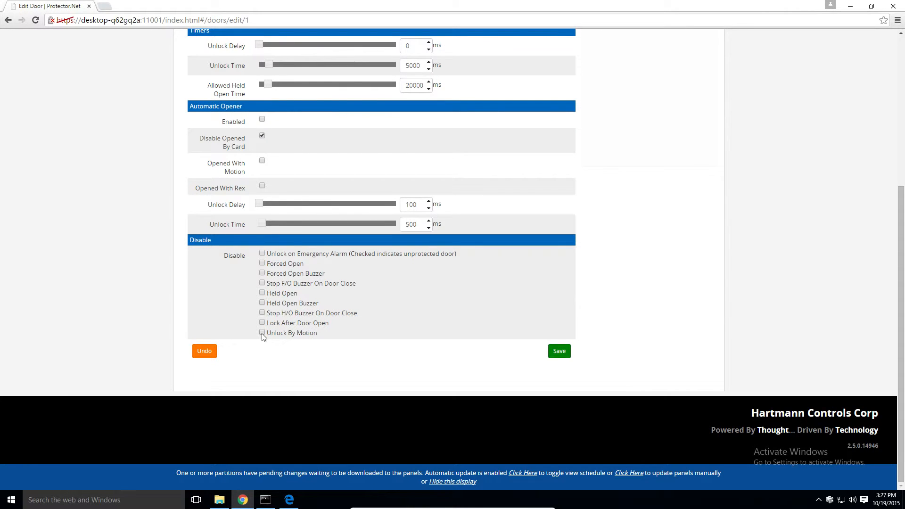
click(262, 332)
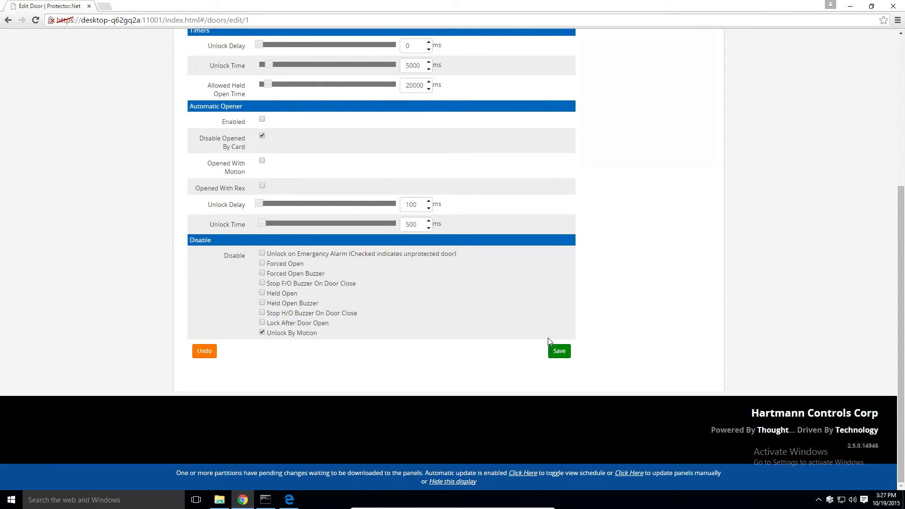
click(557, 351)
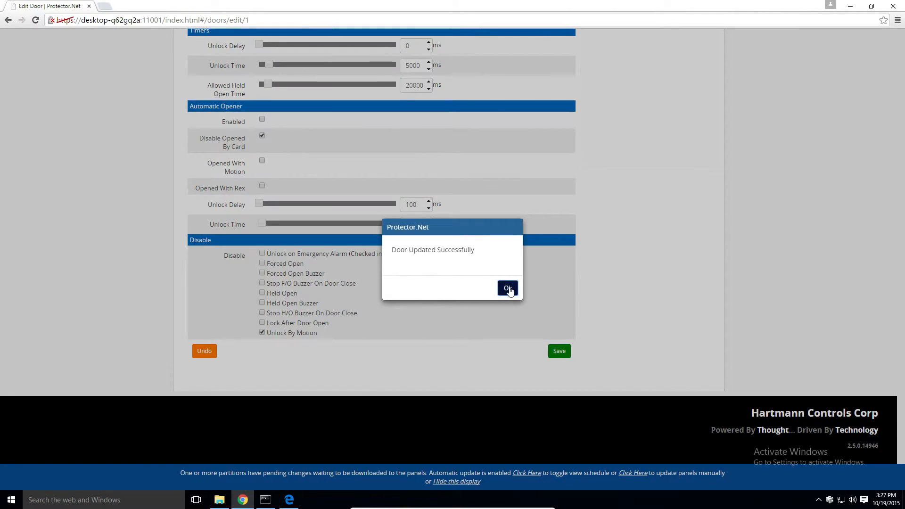
click(506, 288)
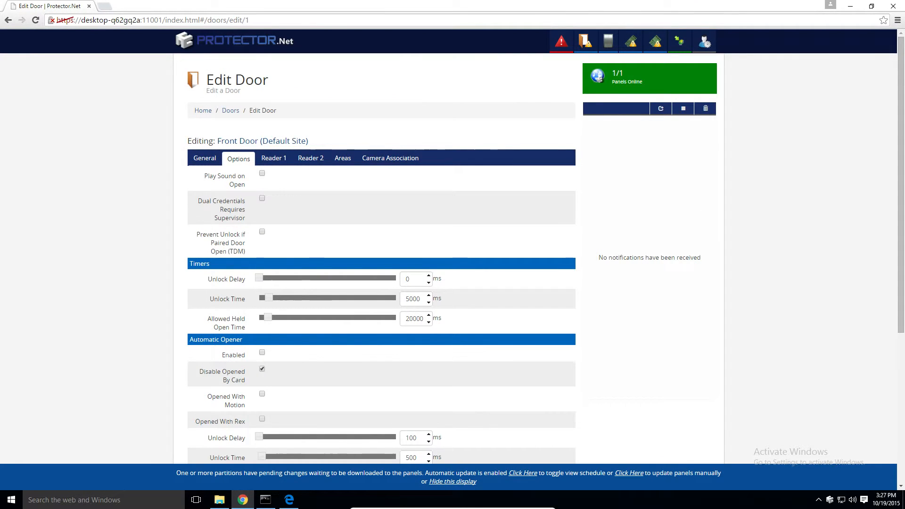
Enable Triple Swipe on Reader 1 with No Action as the triple swipe action
click(273, 158)
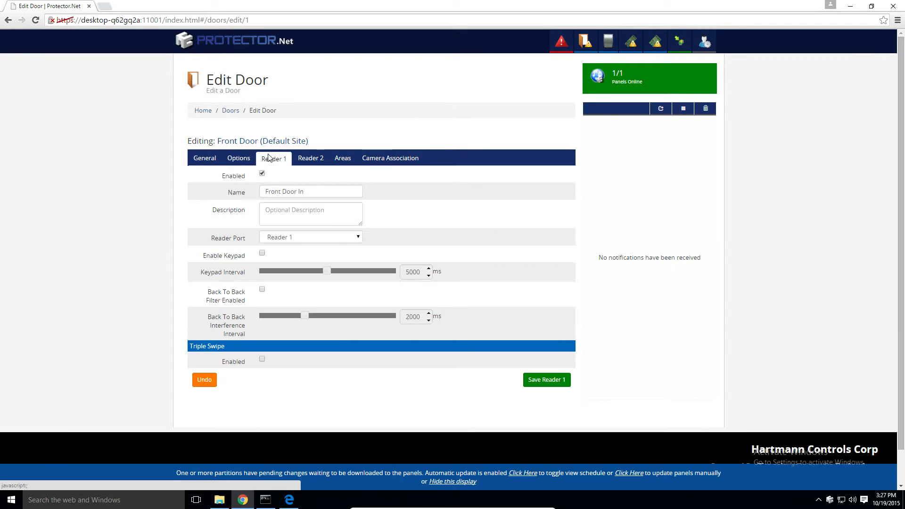
mouse_move(208, 249)
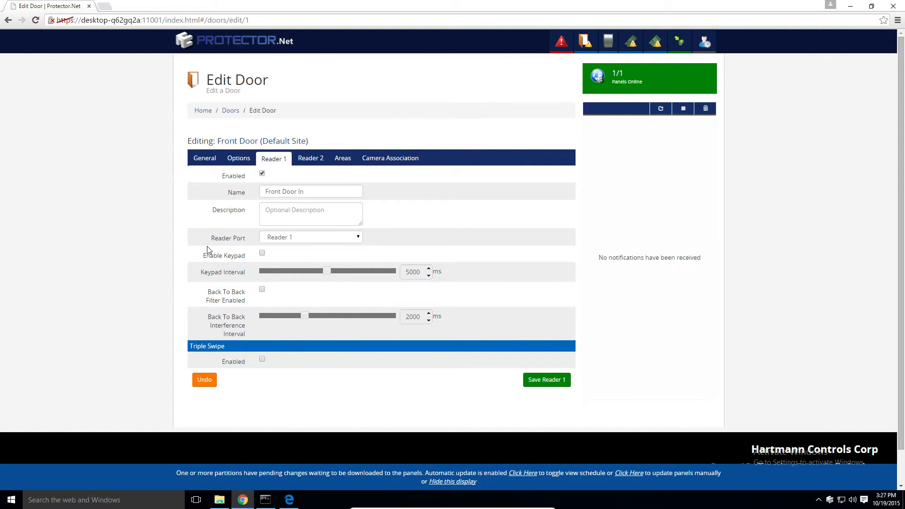
mouse_move(235, 245)
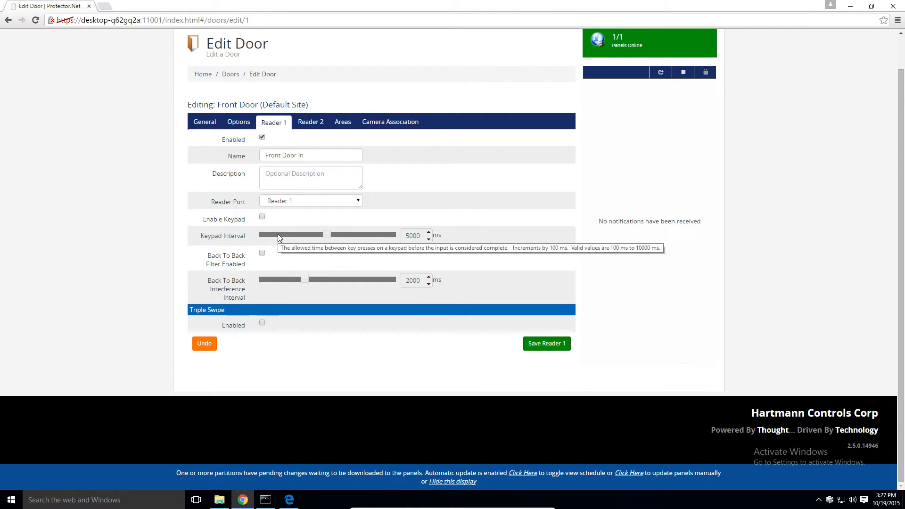
mouse_move(438, 259)
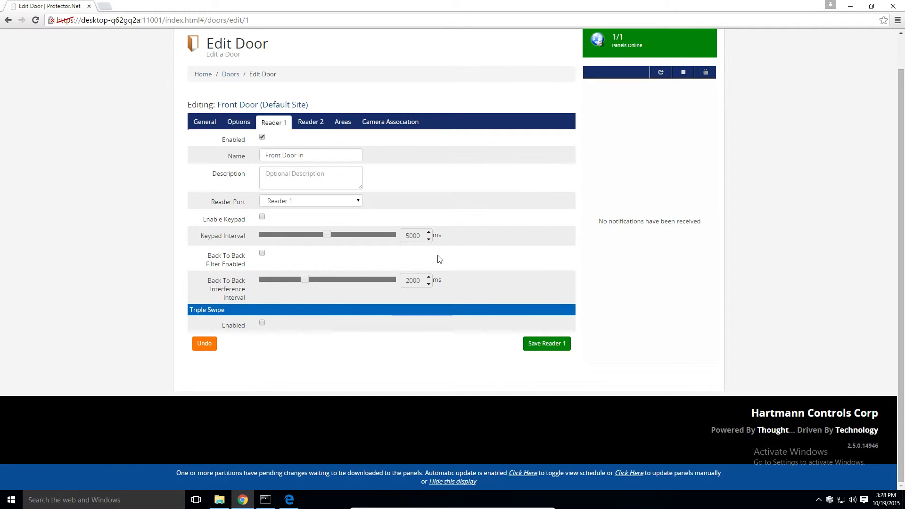
mouse_move(315, 293)
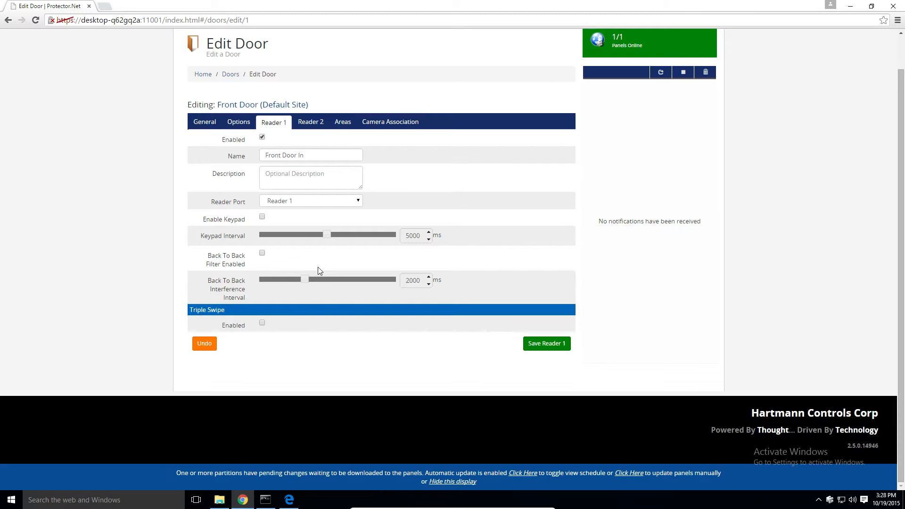
mouse_move(345, 308)
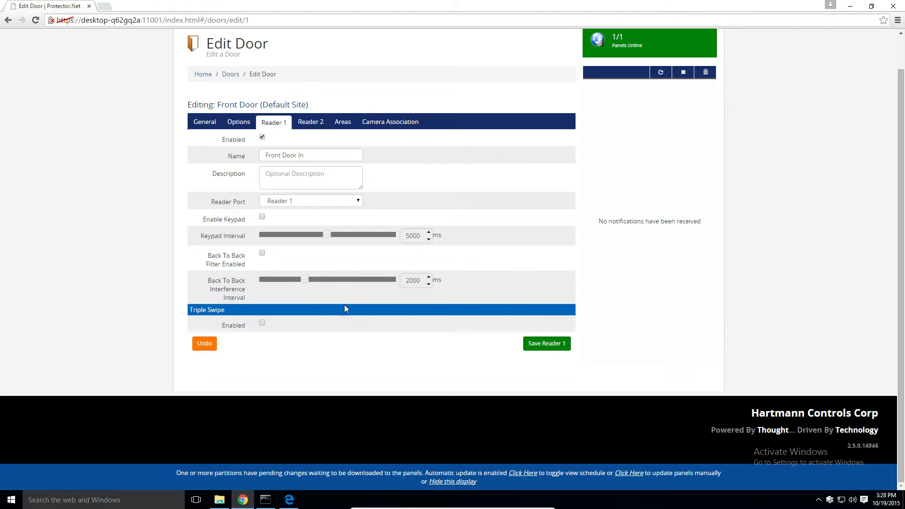
mouse_move(267, 347)
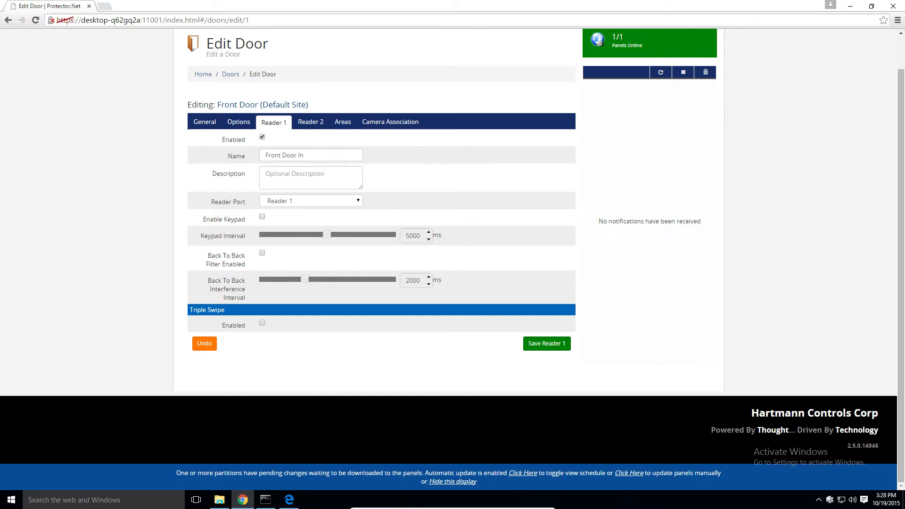
click(261, 324)
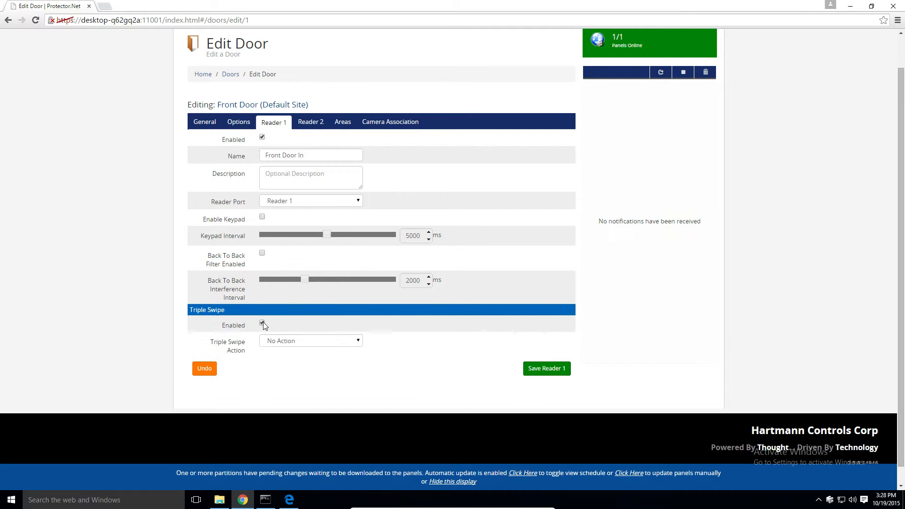
click(261, 326)
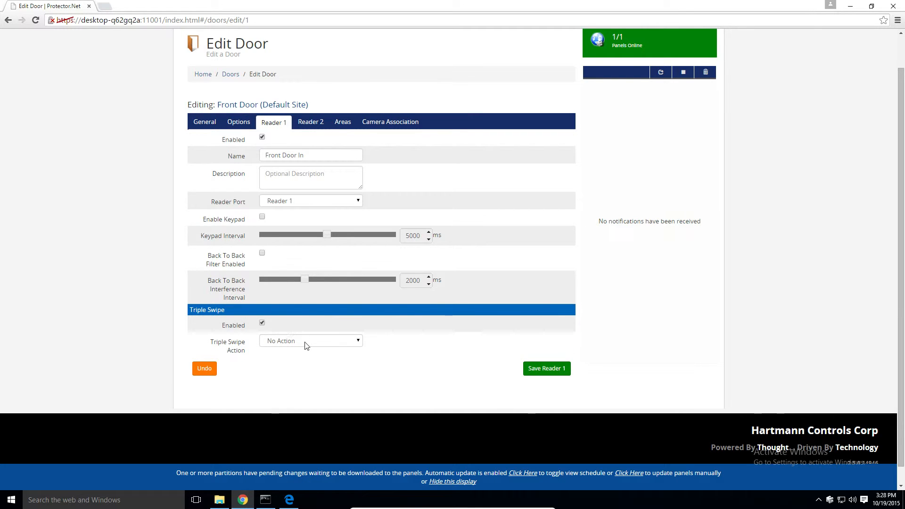
mouse_move(328, 343)
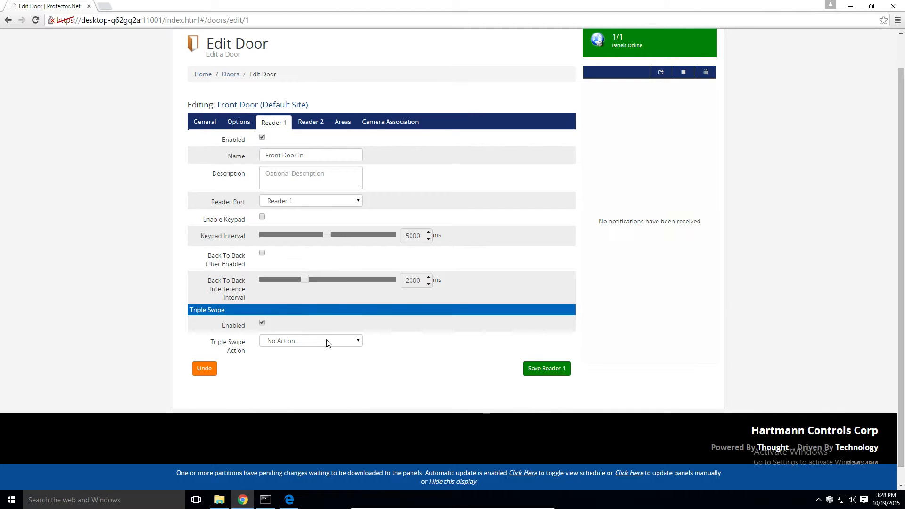
mouse_move(326, 343)
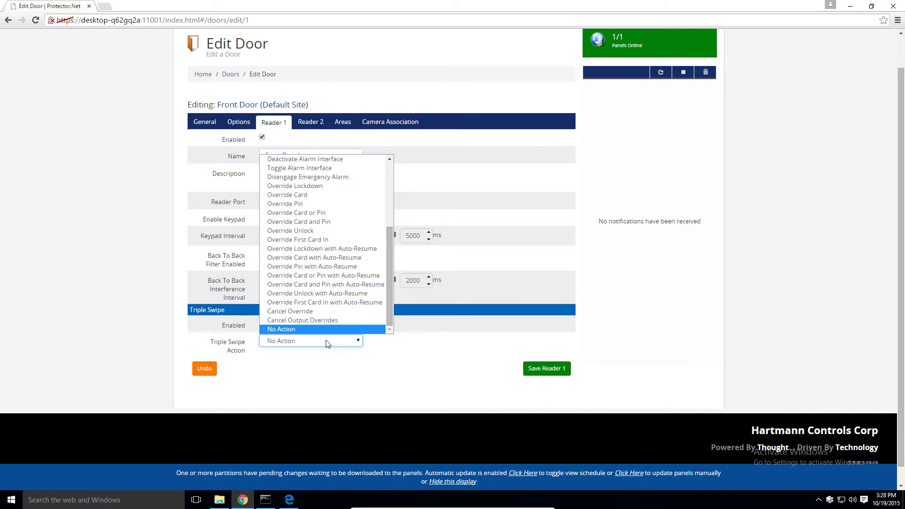
mouse_move(402, 374)
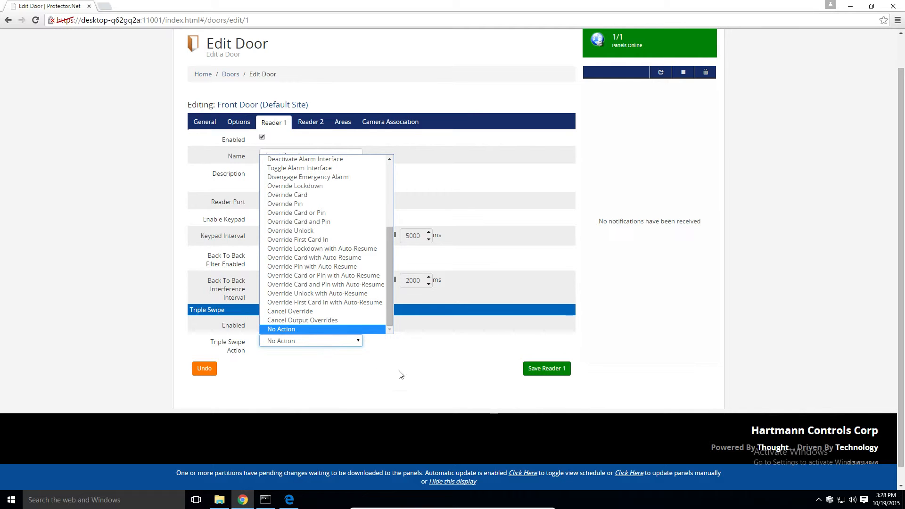
click(281, 329)
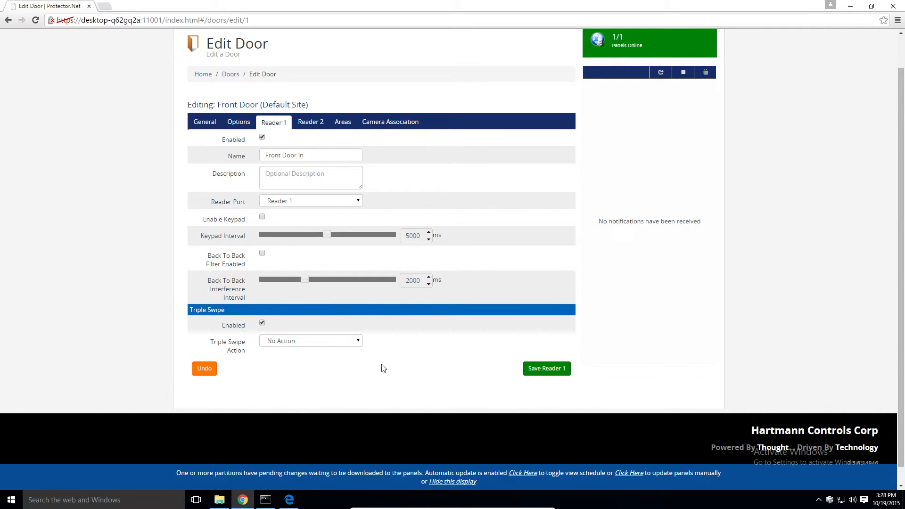
Save the Reader 1 settings, confirm the update, and move to Reader 2
click(545, 369)
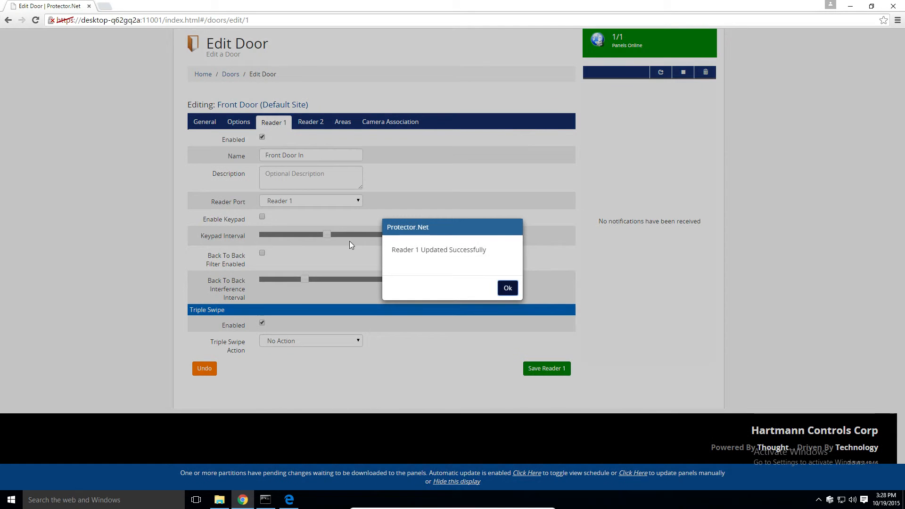
click(507, 288)
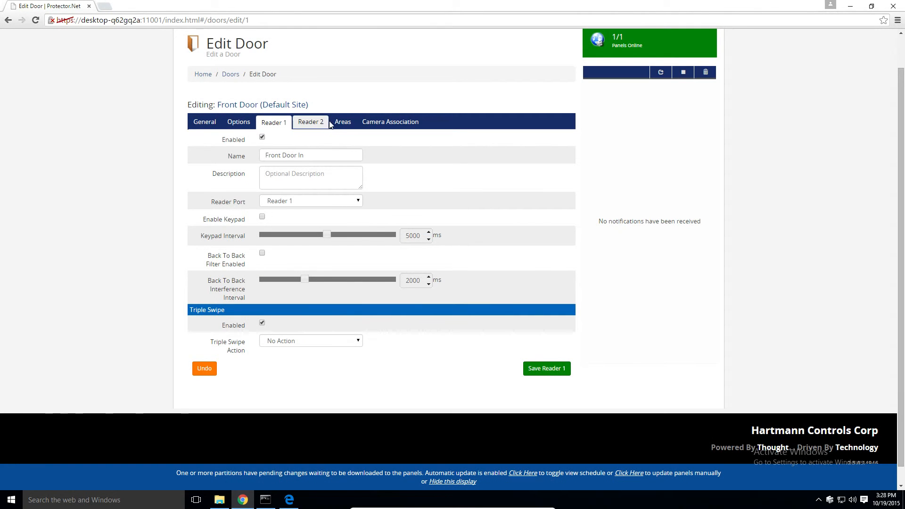
click(310, 121)
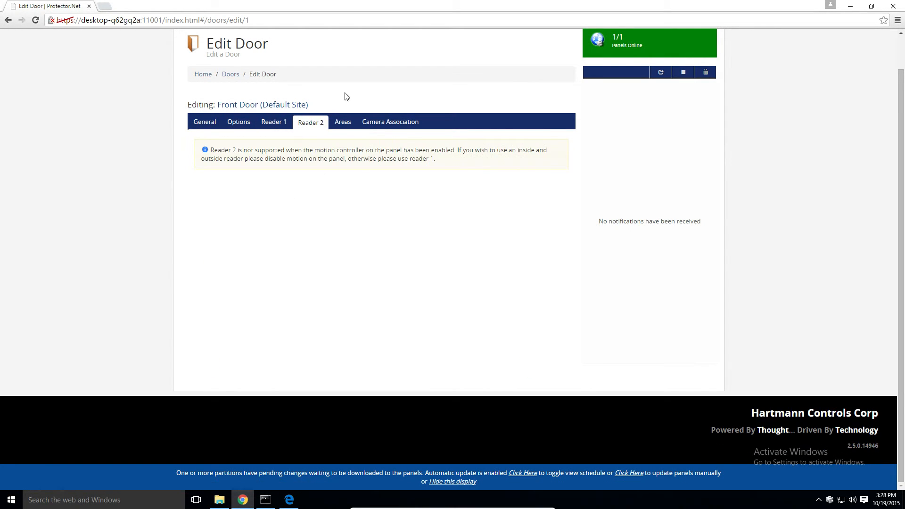
mouse_move(306, 145)
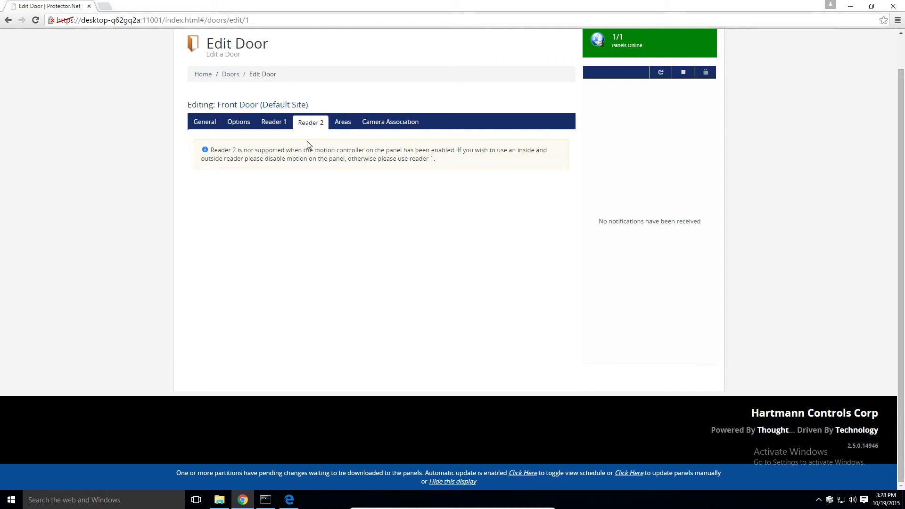
mouse_move(345, 97)
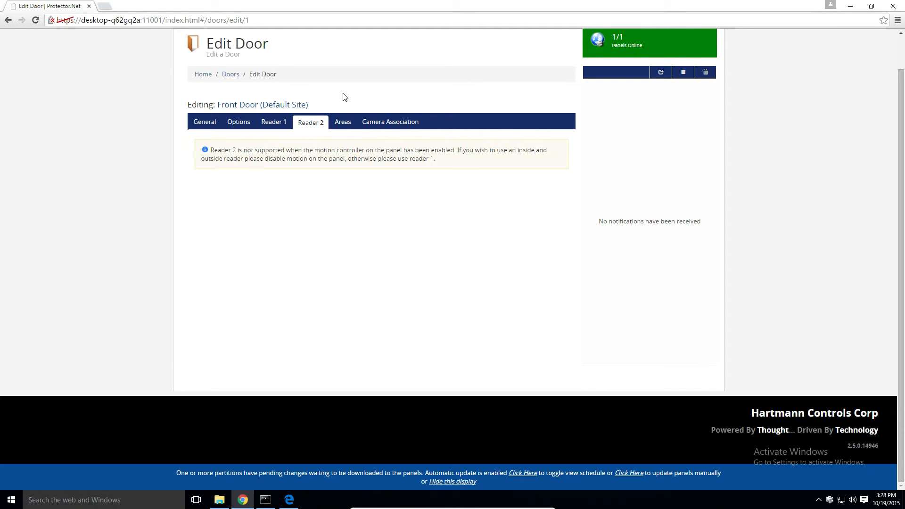
View the Areas tab showing no areas assigned and anti-passback off
click(342, 121)
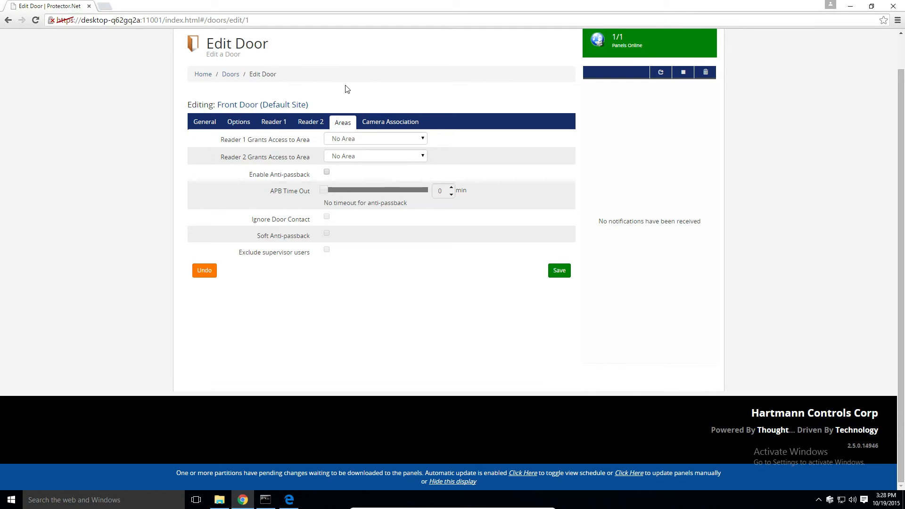
mouse_move(354, 101)
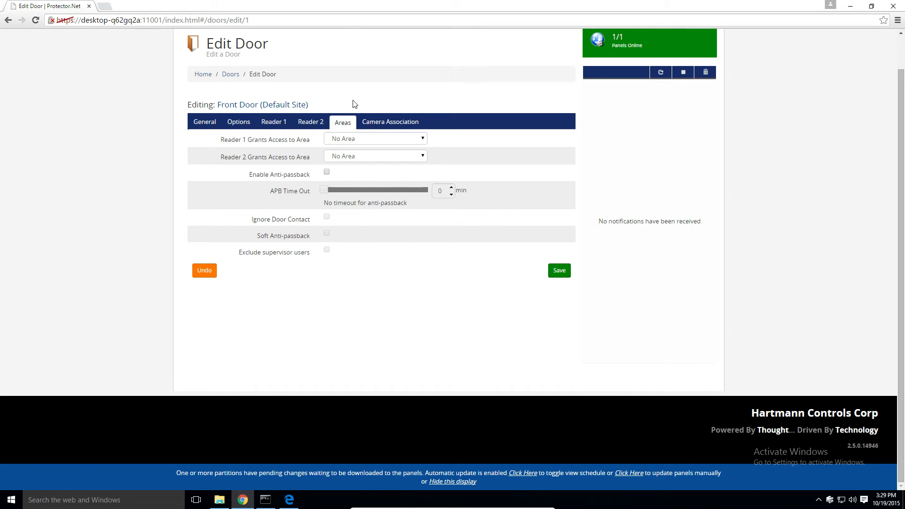
mouse_move(389, 122)
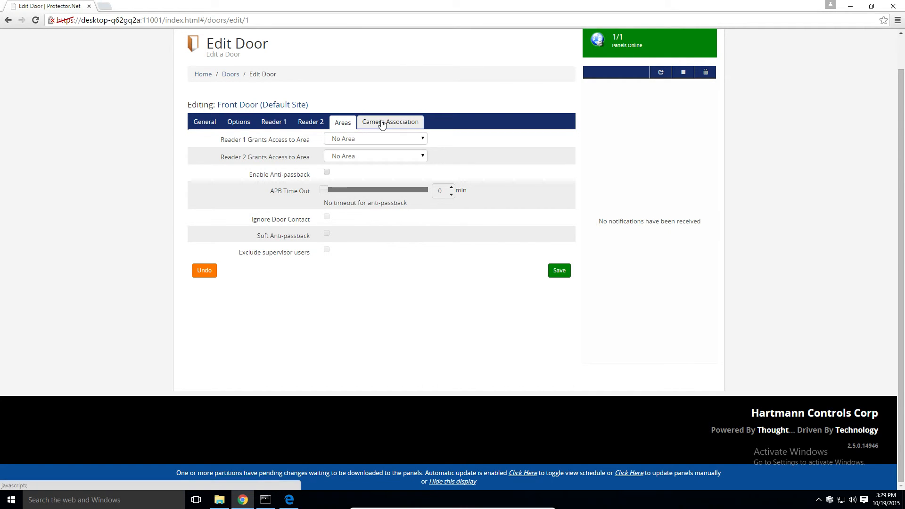
View the Camera Association tab with no camera system chosen
click(389, 121)
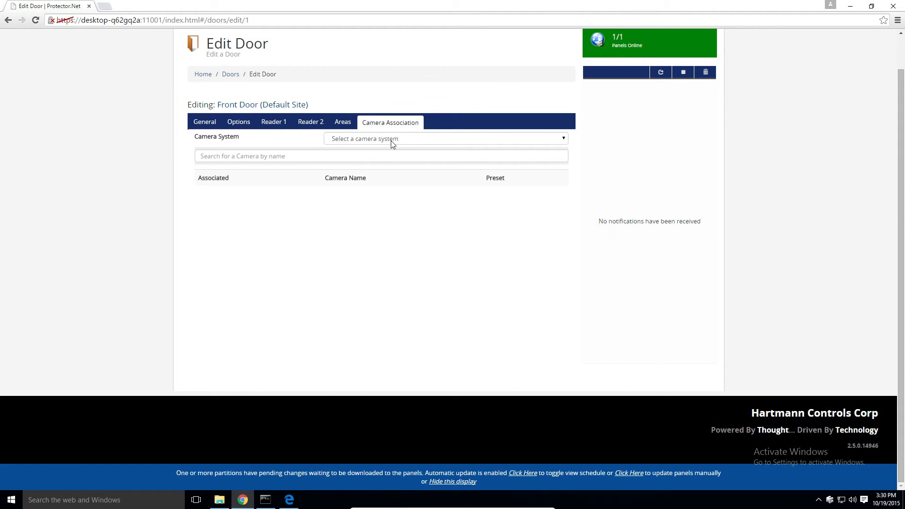
mouse_move(161, 264)
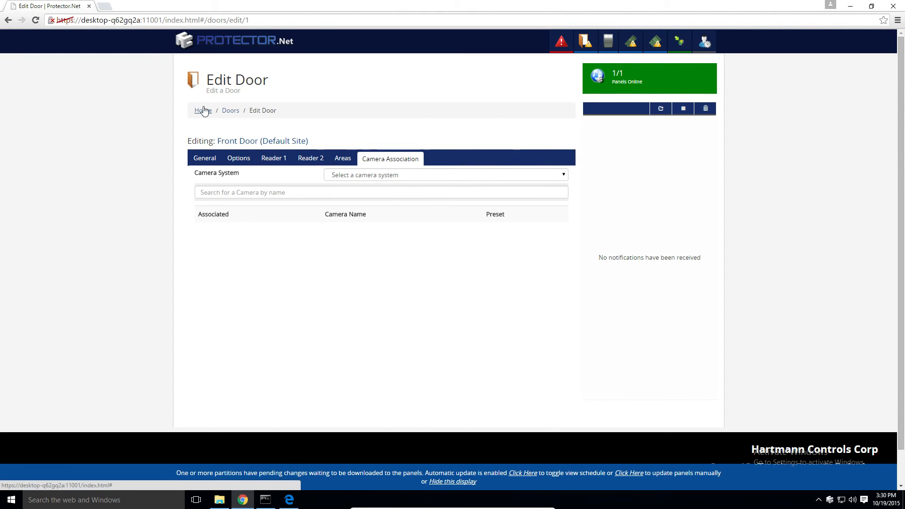
From Home, expand pending changes and send a manual panel update, then close the status window
click(202, 110)
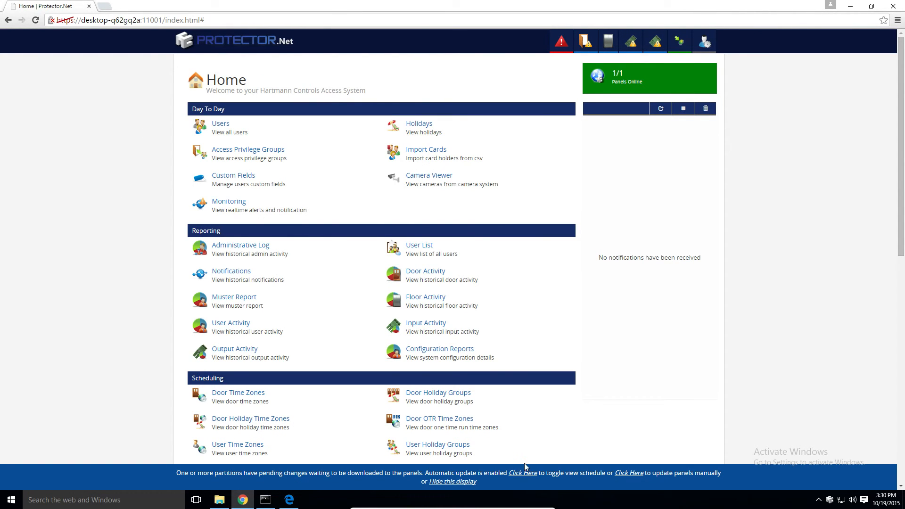
click(522, 472)
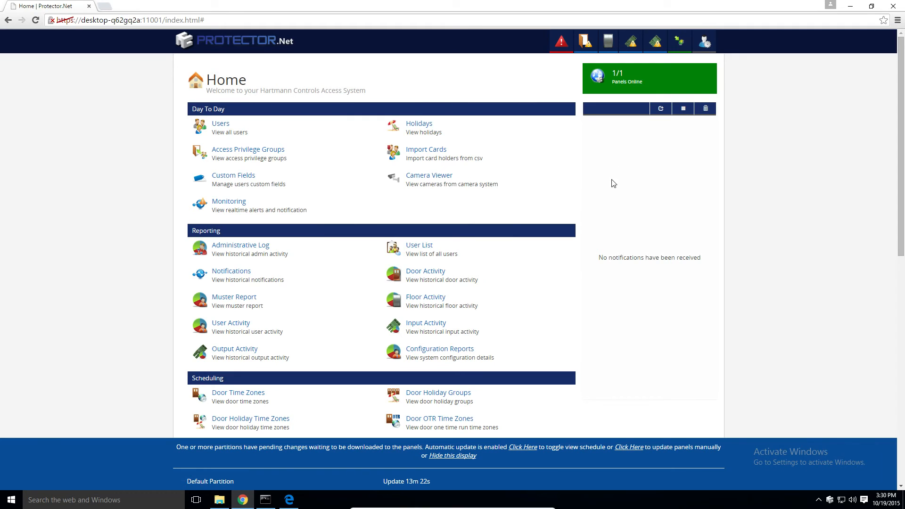
click(629, 446)
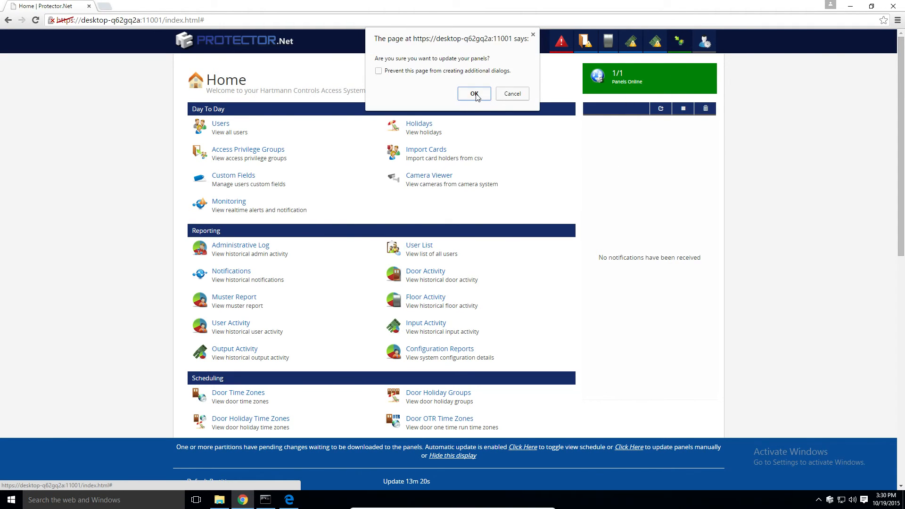
click(472, 94)
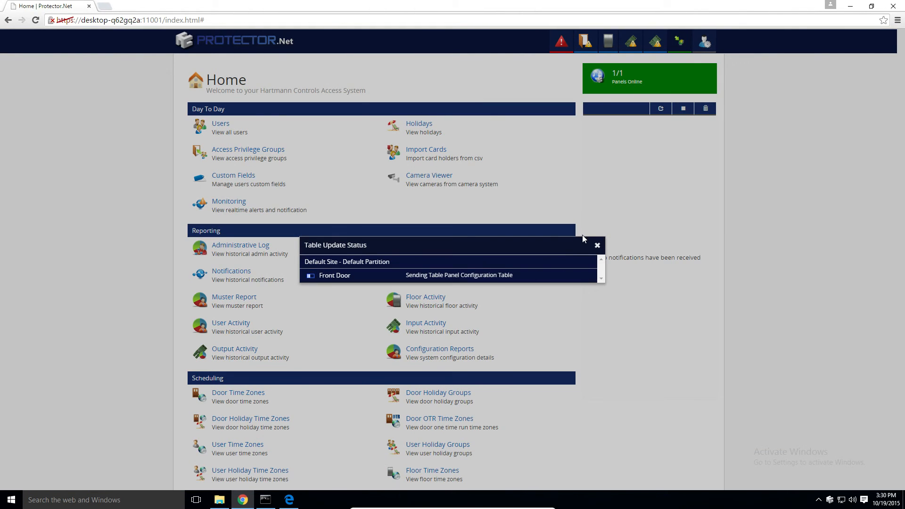
click(597, 245)
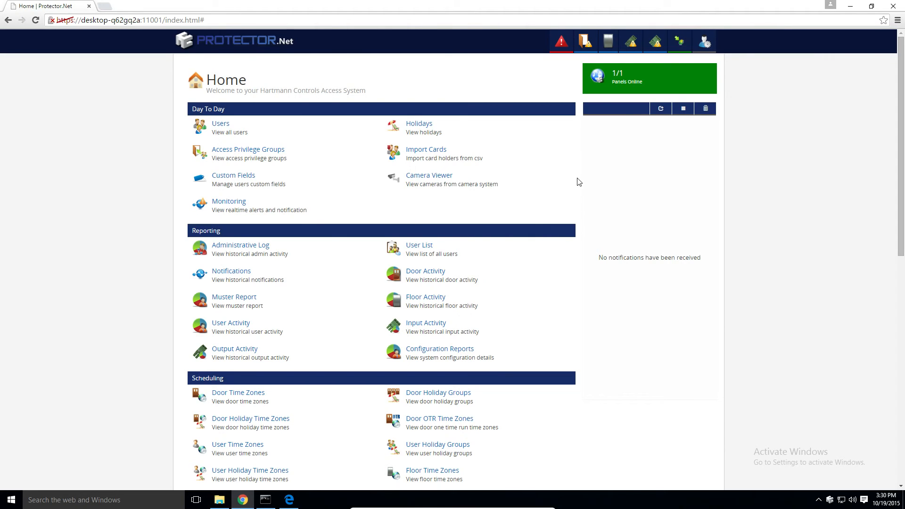